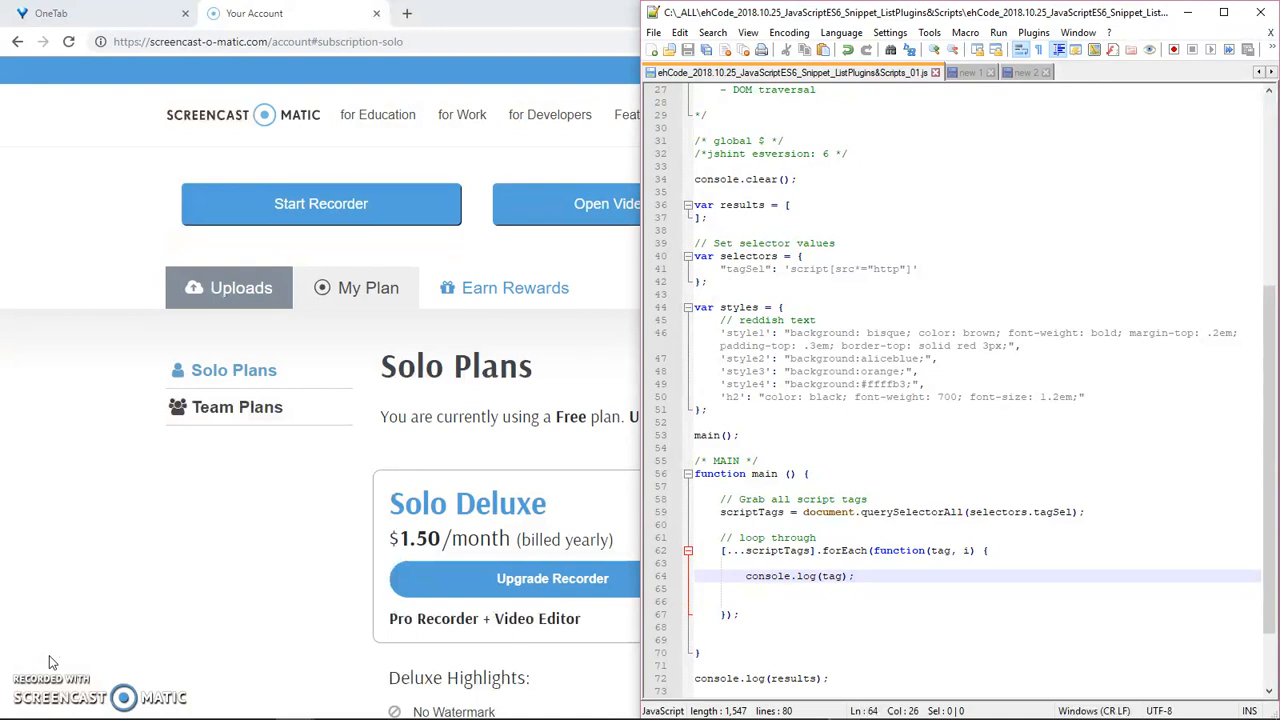
Step: Highlight the snippet line that grabs all script tags in Notepad++
click(852, 576)
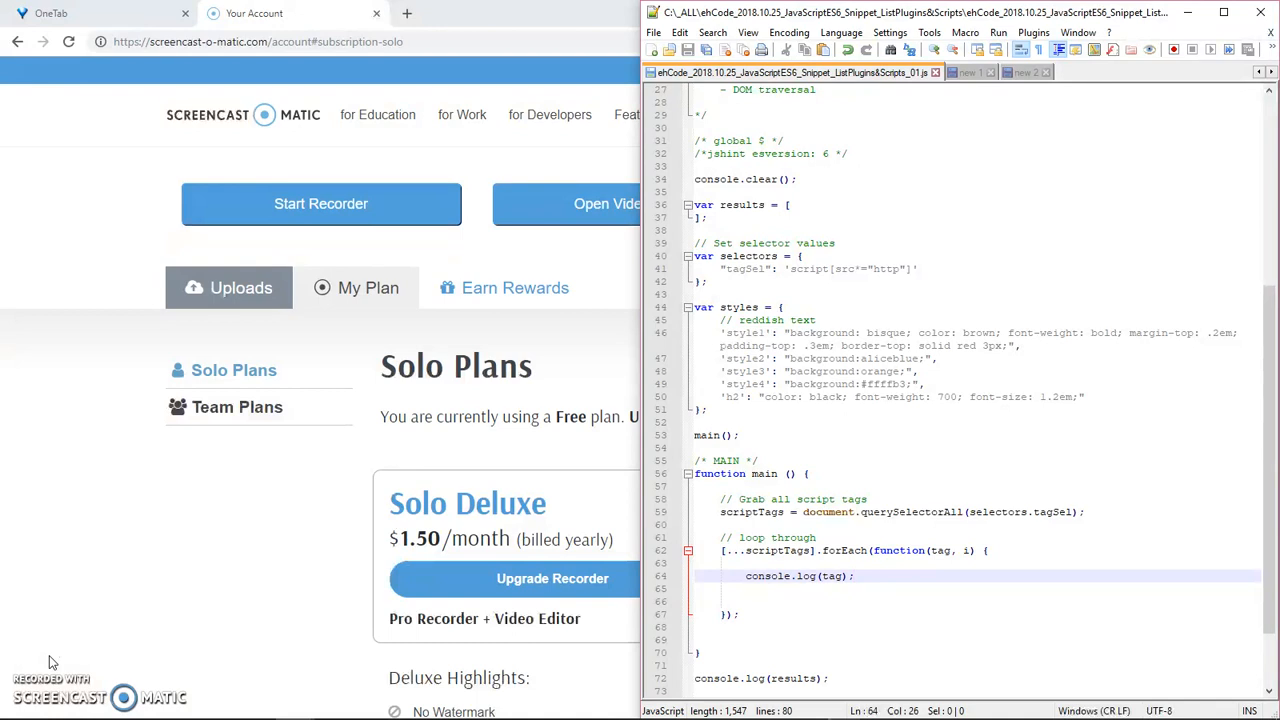
click(852, 576)
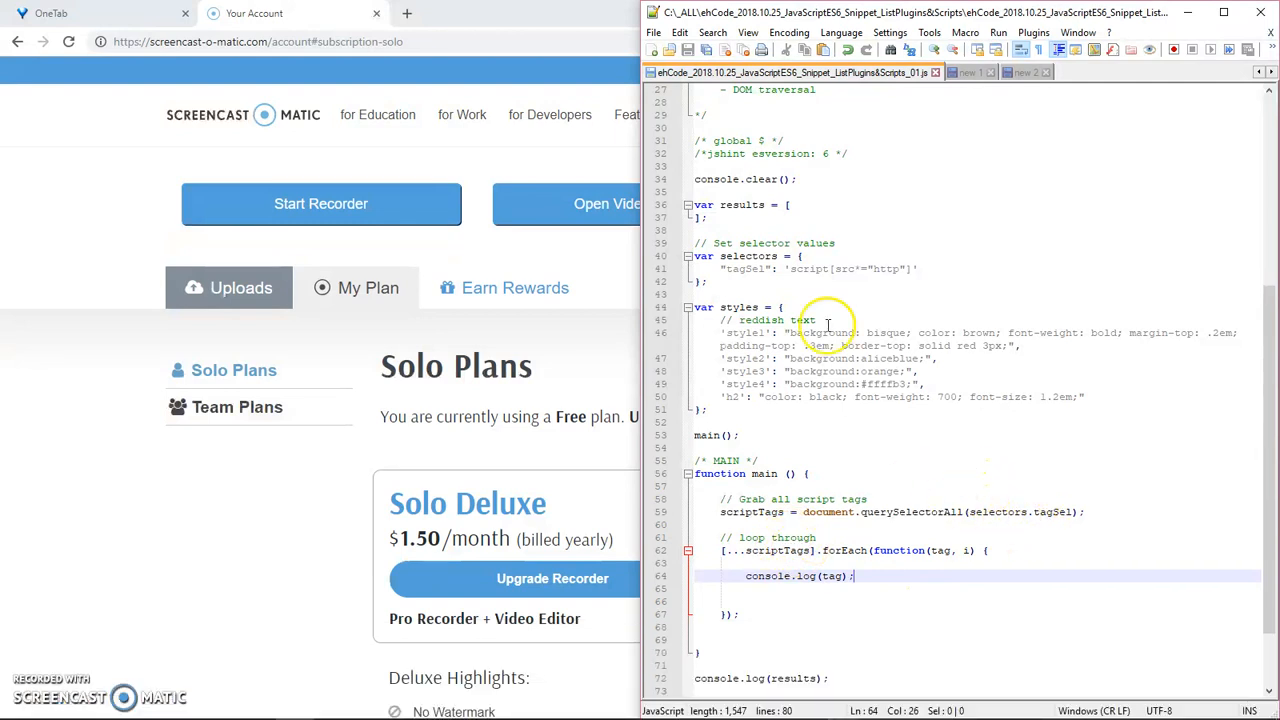
mouse_move(976, 512)
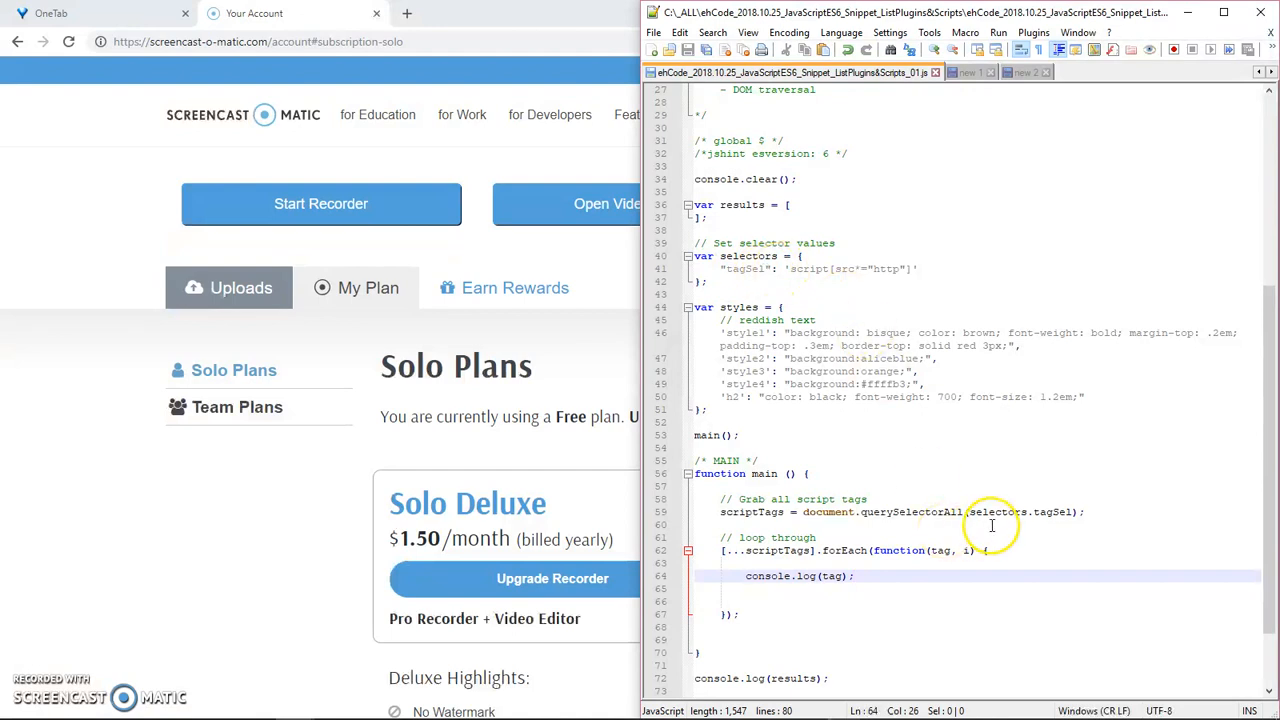
click(996, 512)
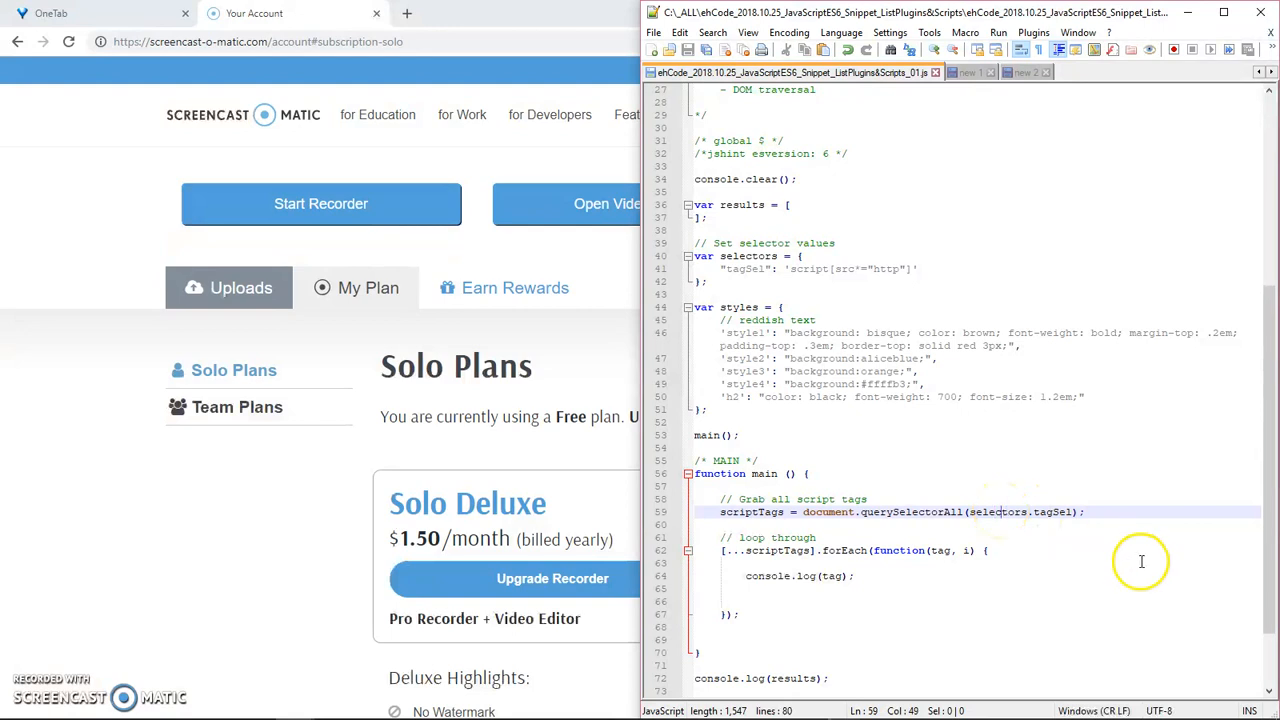
mouse_move(964, 516)
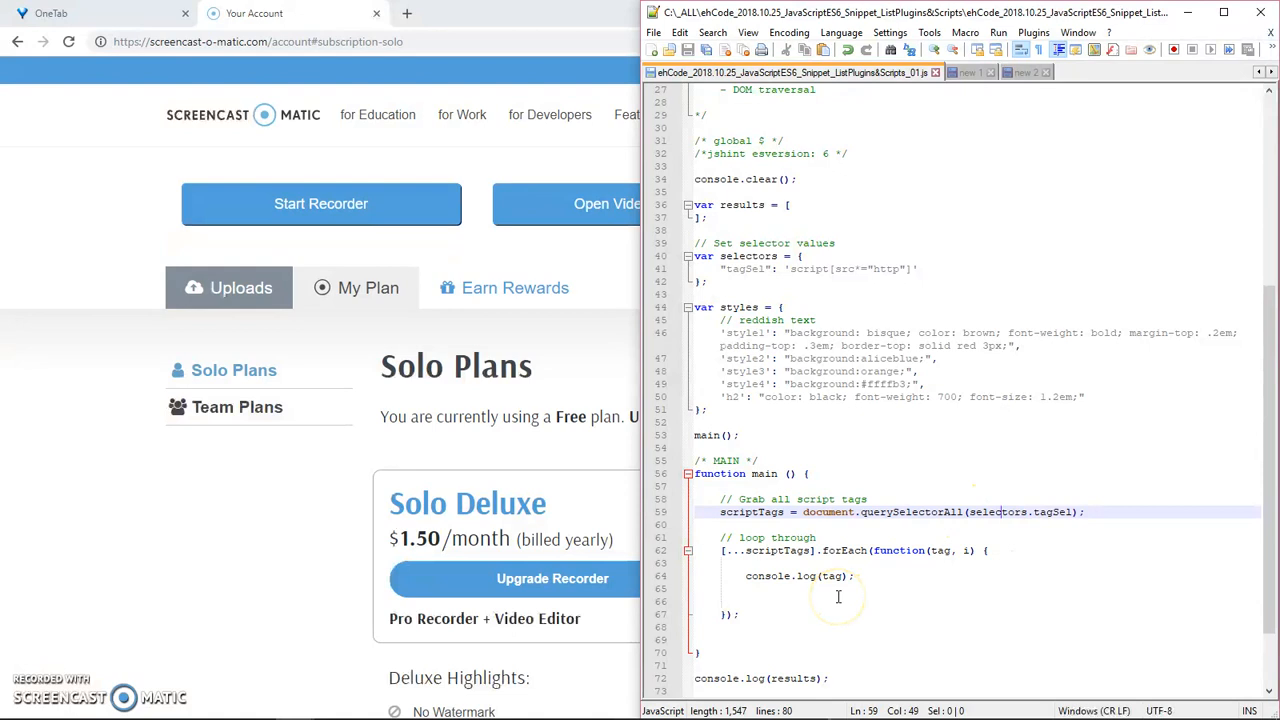
Step: Switch to the Geneva County News Chrome window showing the console's logged script tags
key(alt+tab)
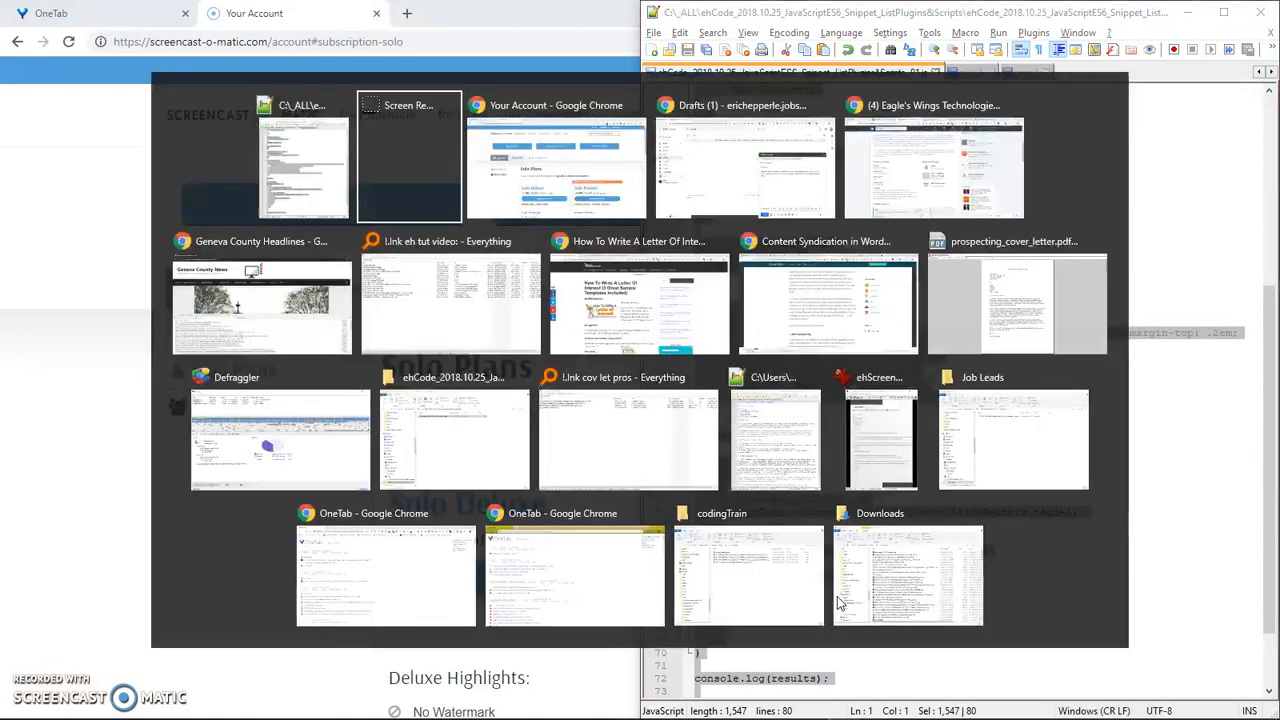
click(262, 304)
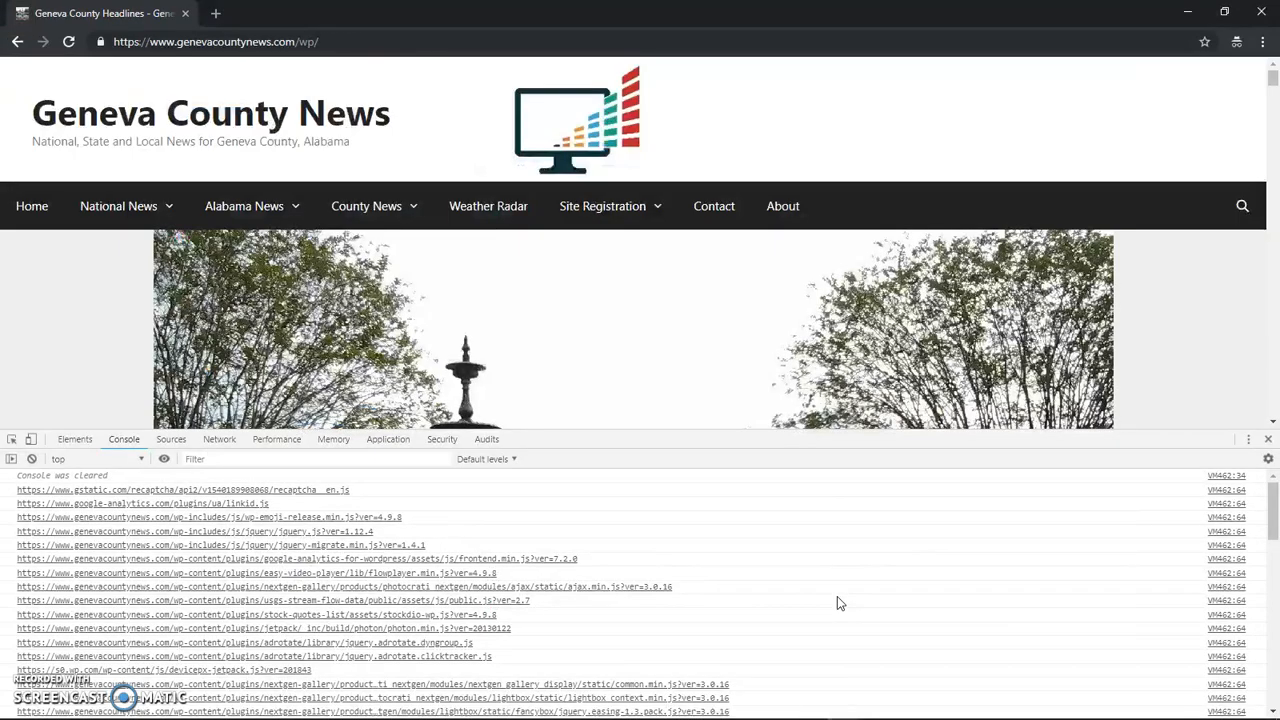
click(32, 458)
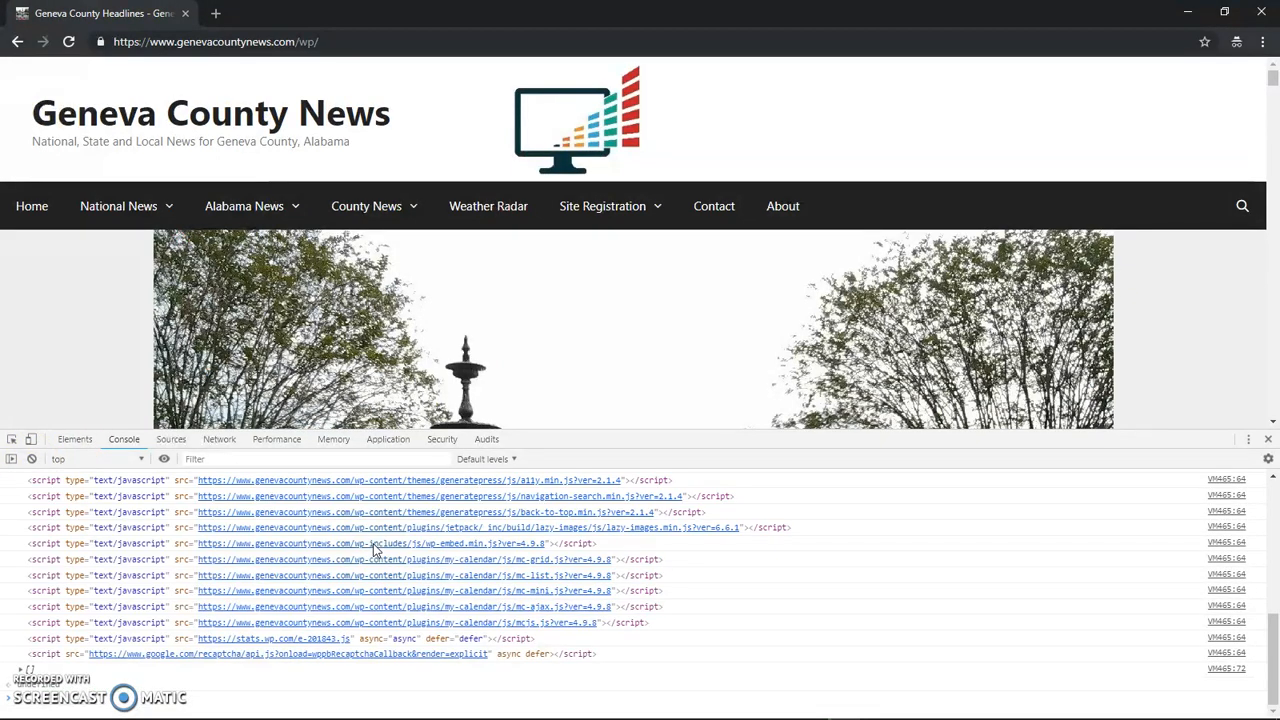
mouse_move(800, 596)
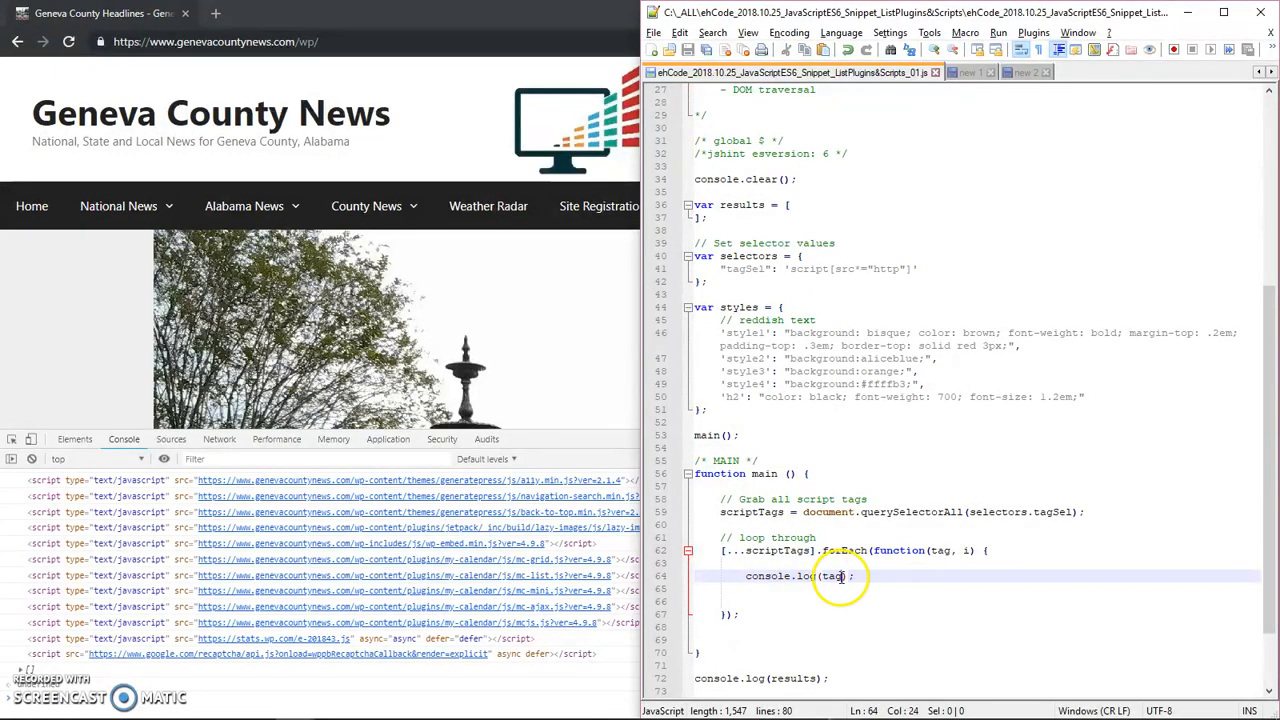
Step: Change console.log(tag) to console.log(tag.src) inside the forEach loop
text(.)
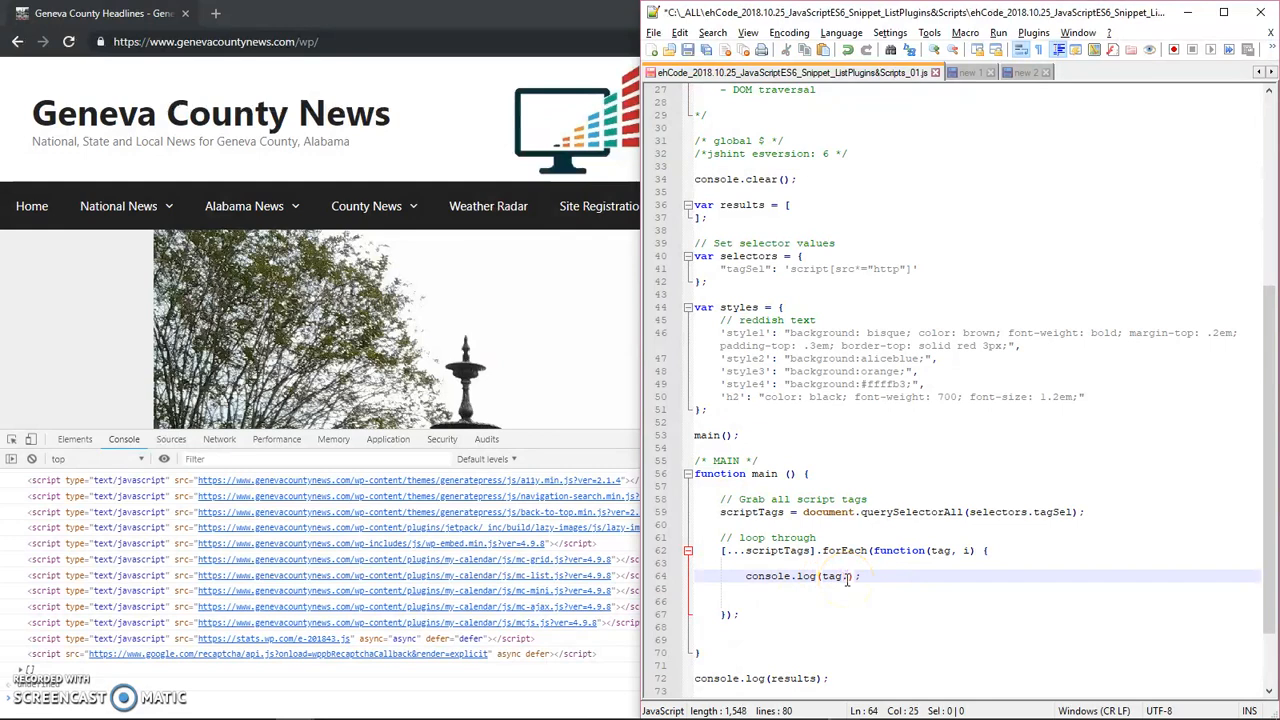
text(src)
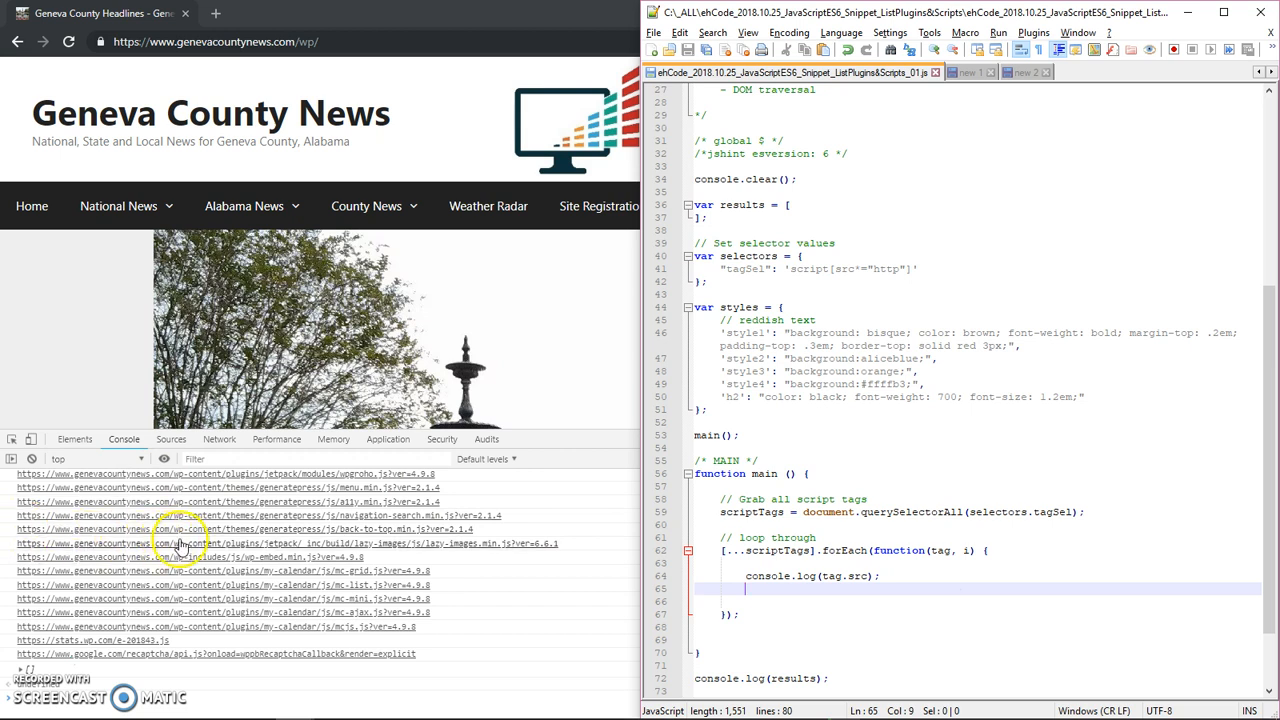
mouse_move(240, 536)
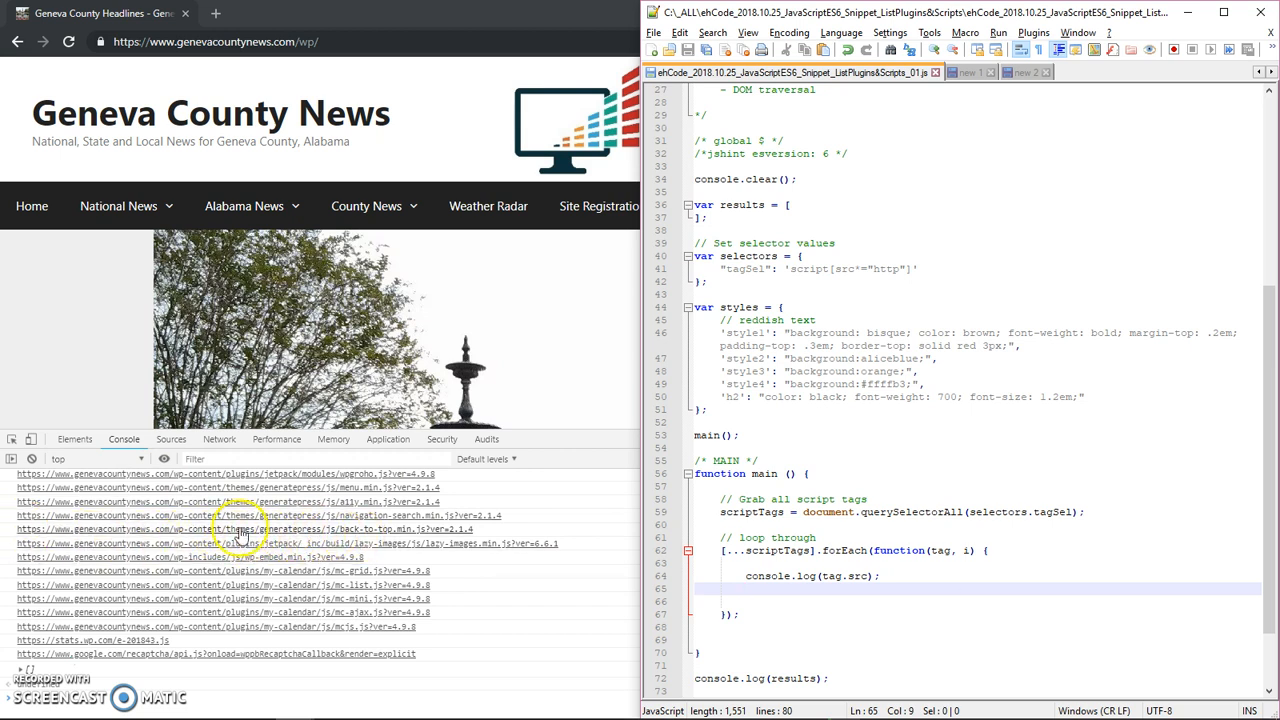
mouse_move(144, 540)
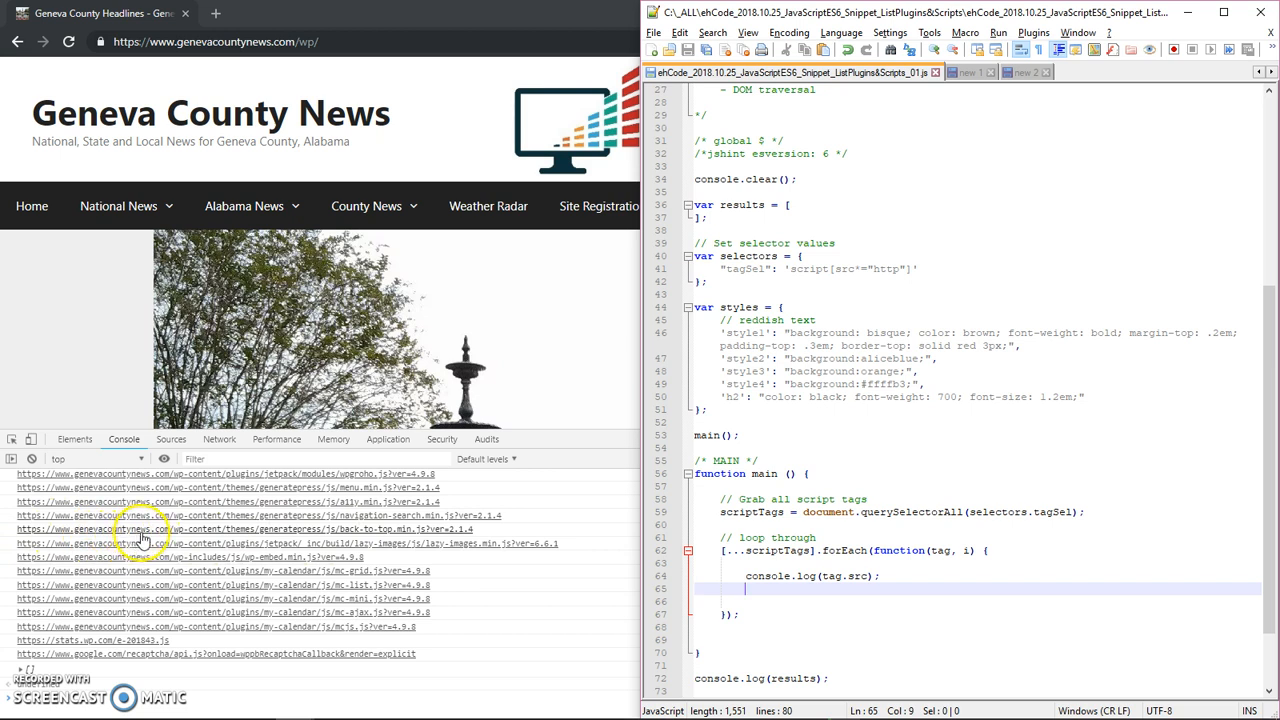
mouse_move(224, 536)
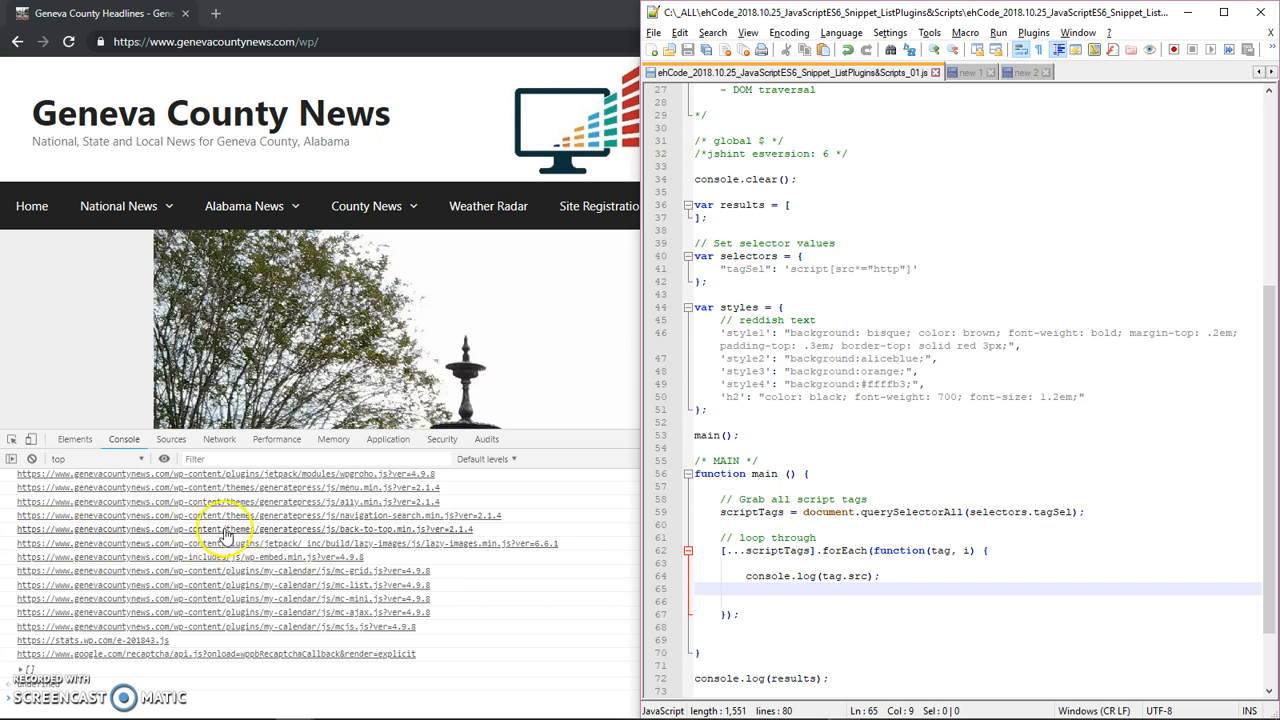
mouse_move(320, 540)
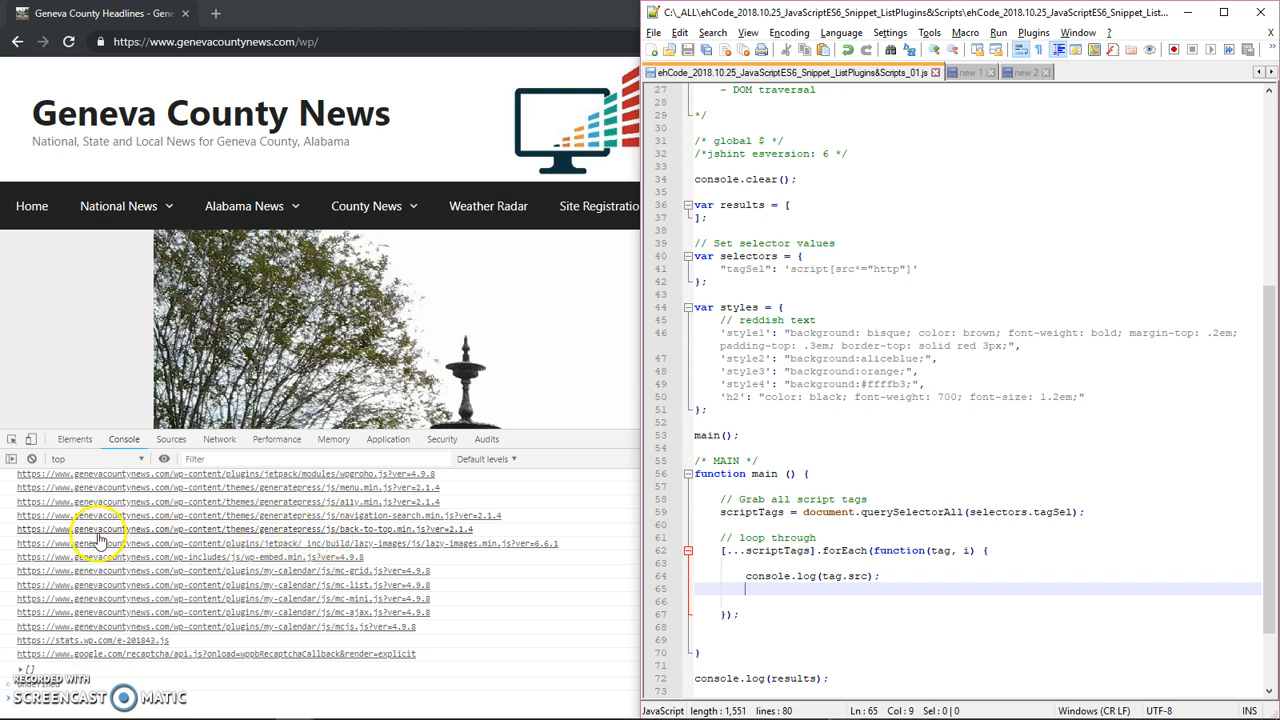
mouse_move(336, 562)
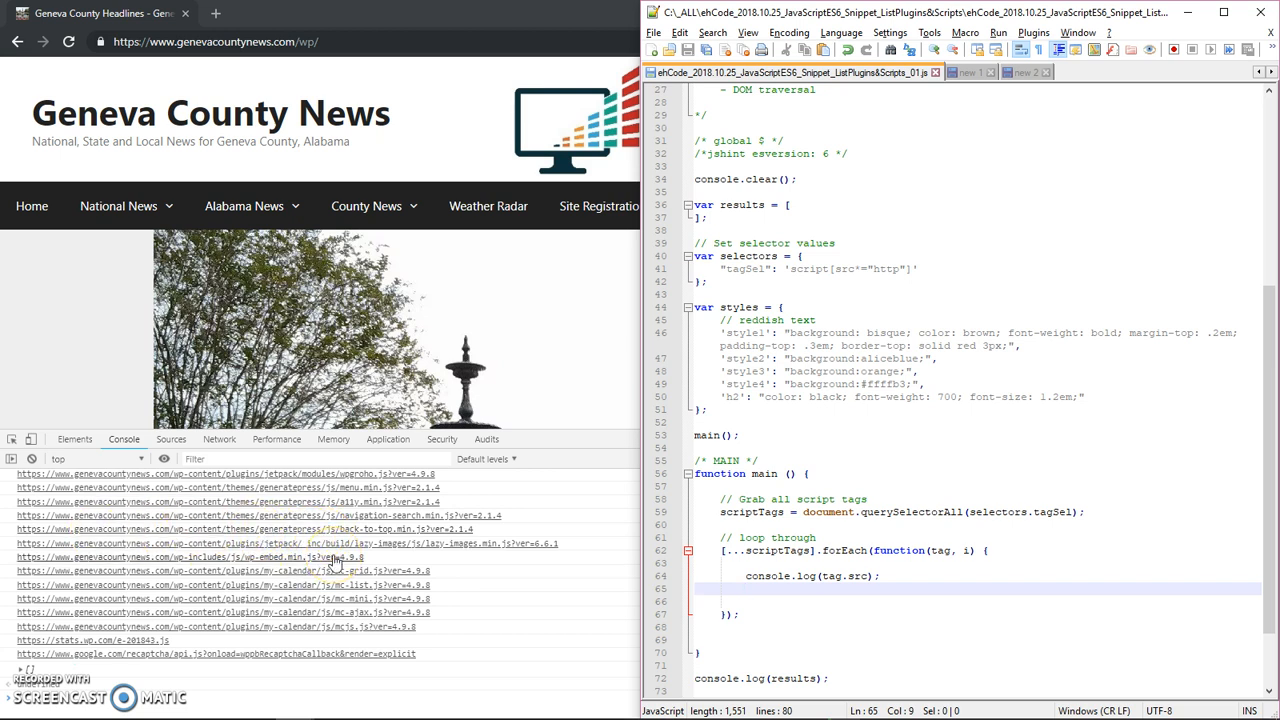
mouse_move(210, 544)
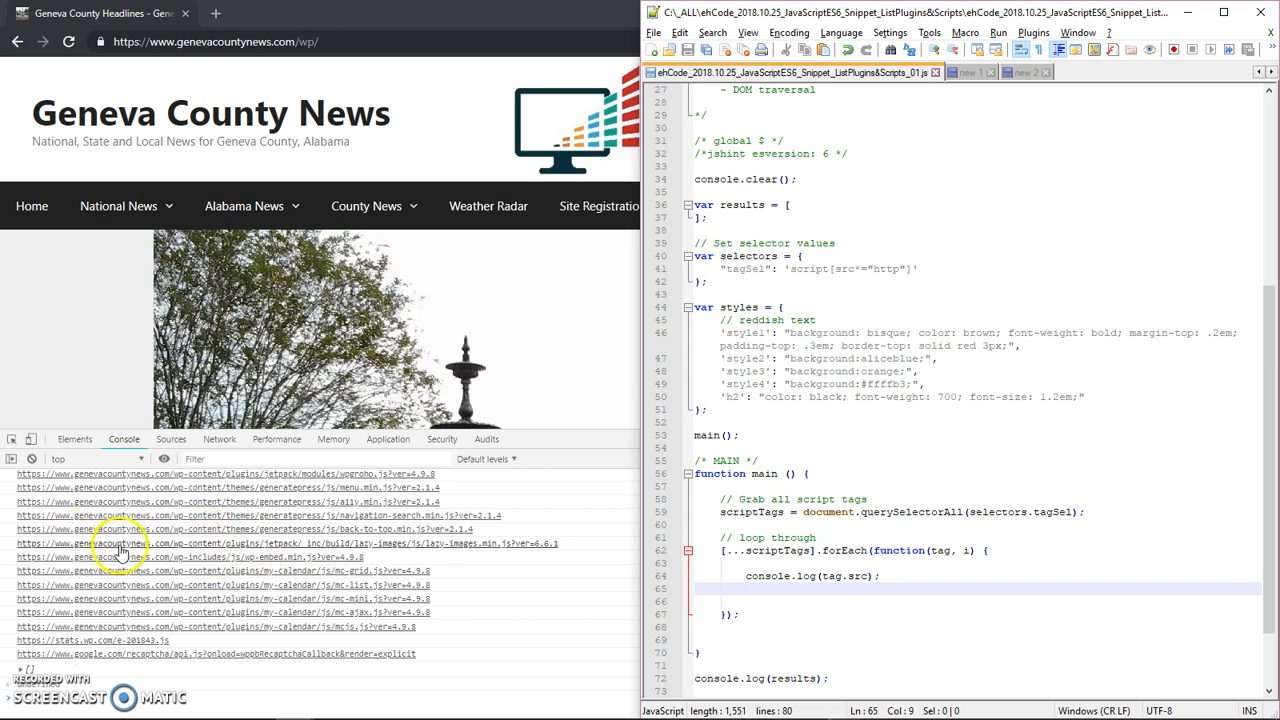
mouse_move(228, 612)
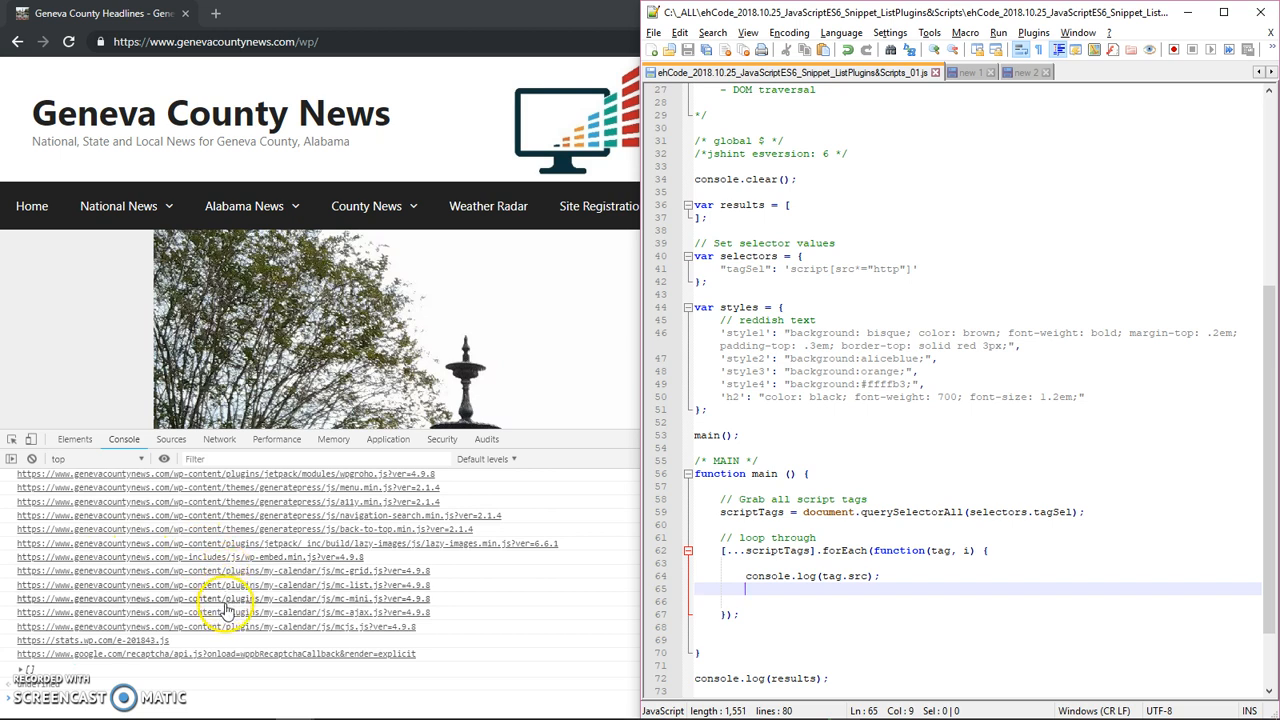
mouse_move(220, 564)
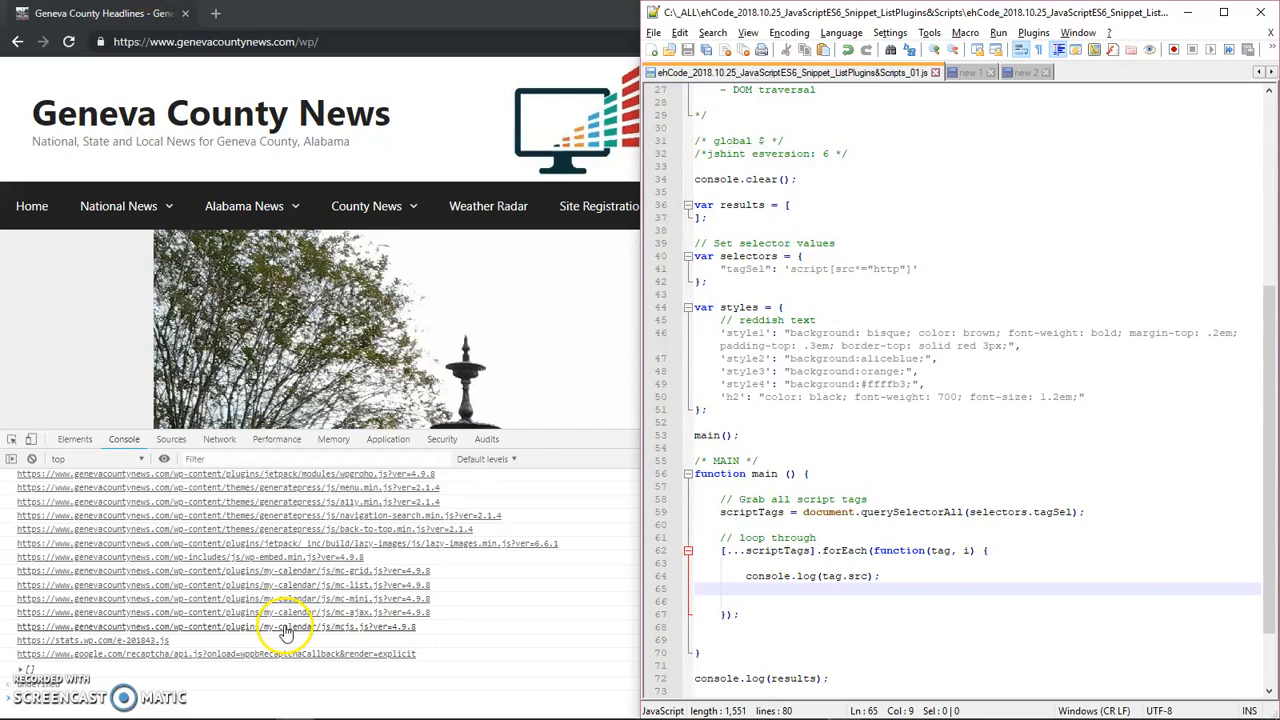
mouse_move(344, 650)
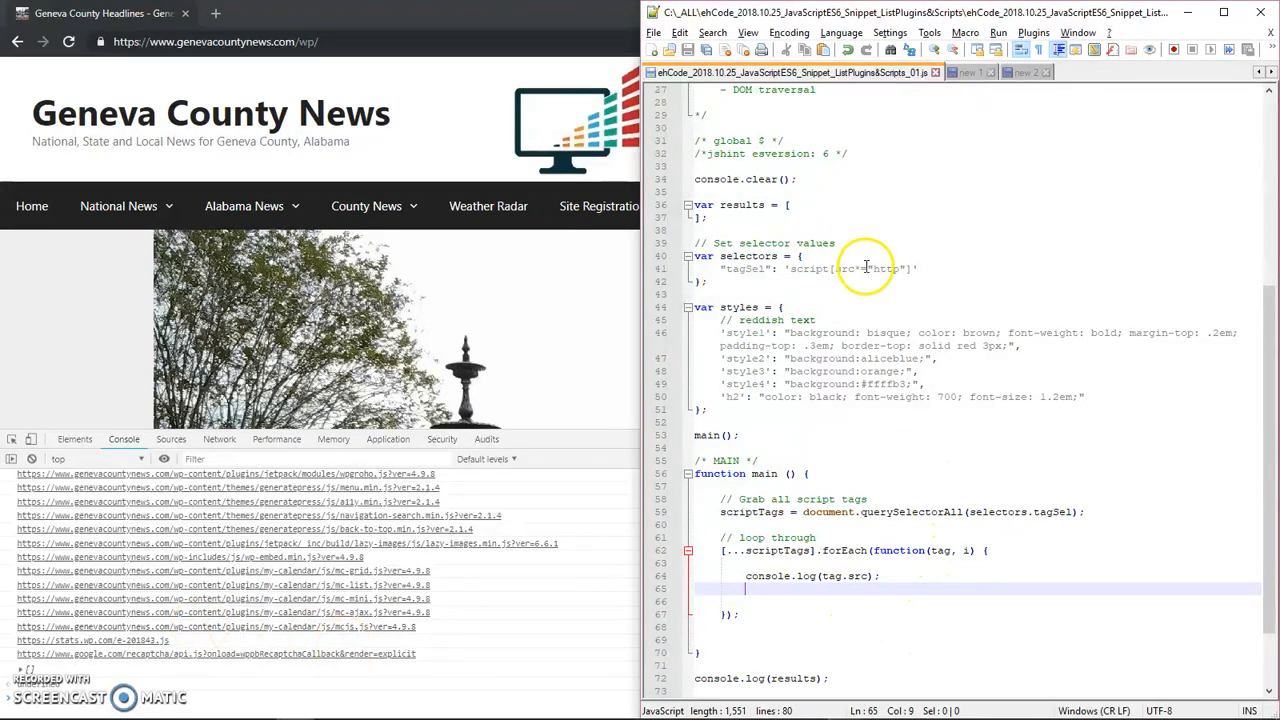
Step: Comment out the http selector and start a new tagSel matching 'genevacou' without the https prefix
click(724, 268)
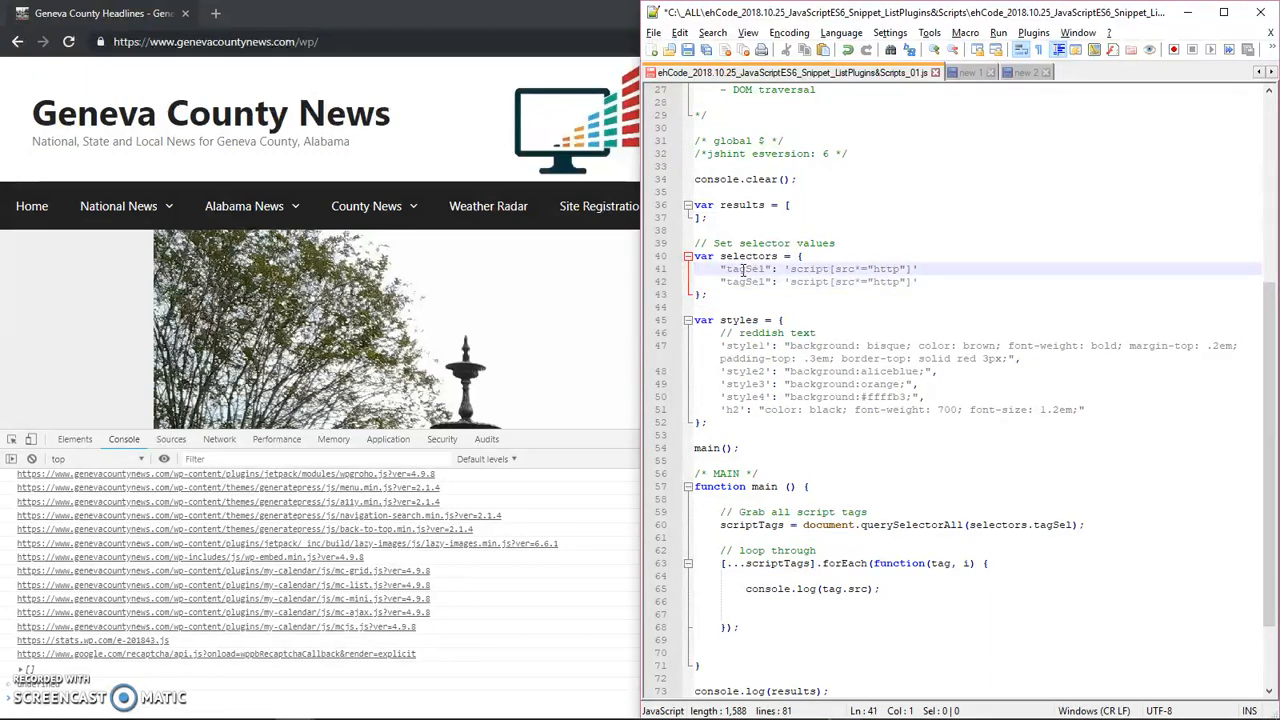
text(//)
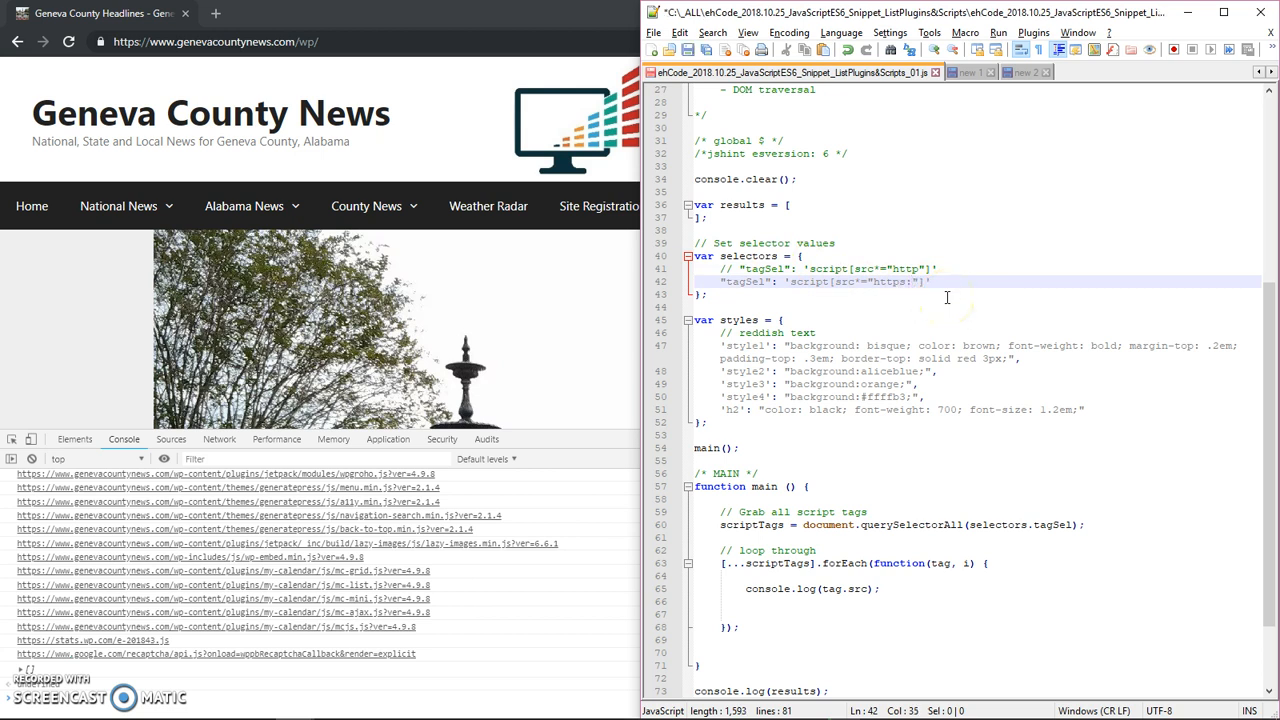
text(/)
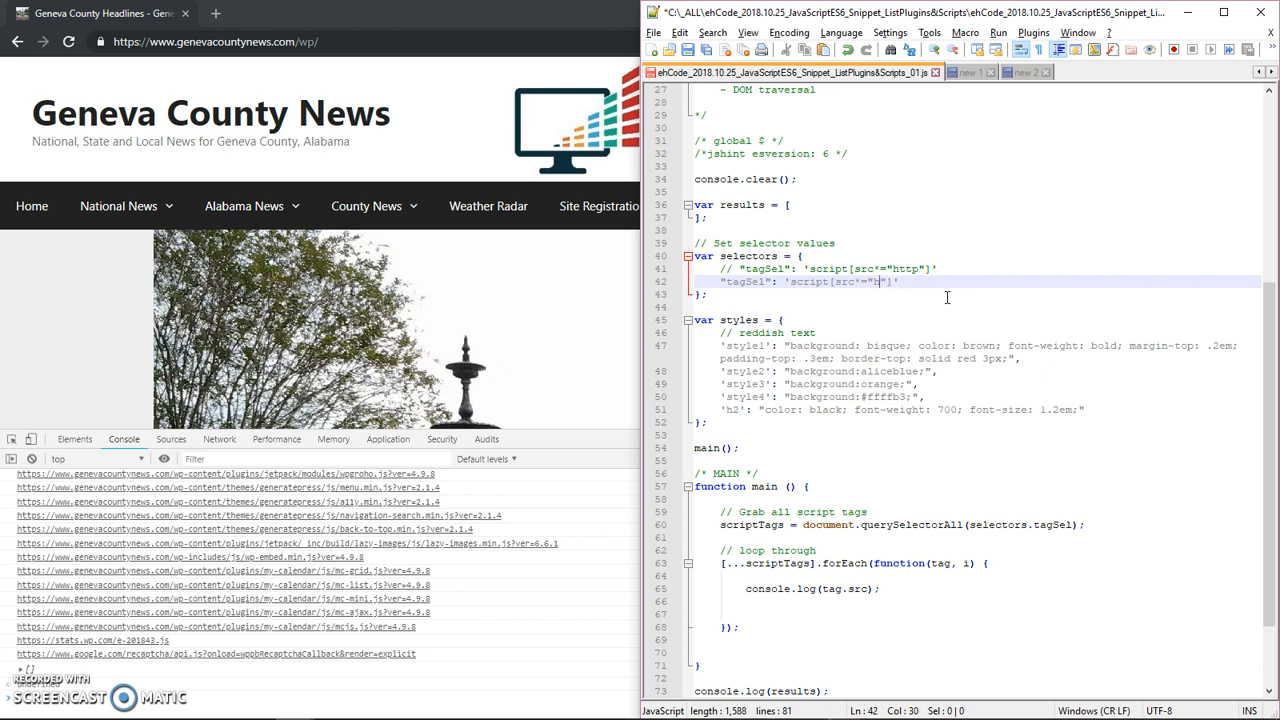
key(Backspace)
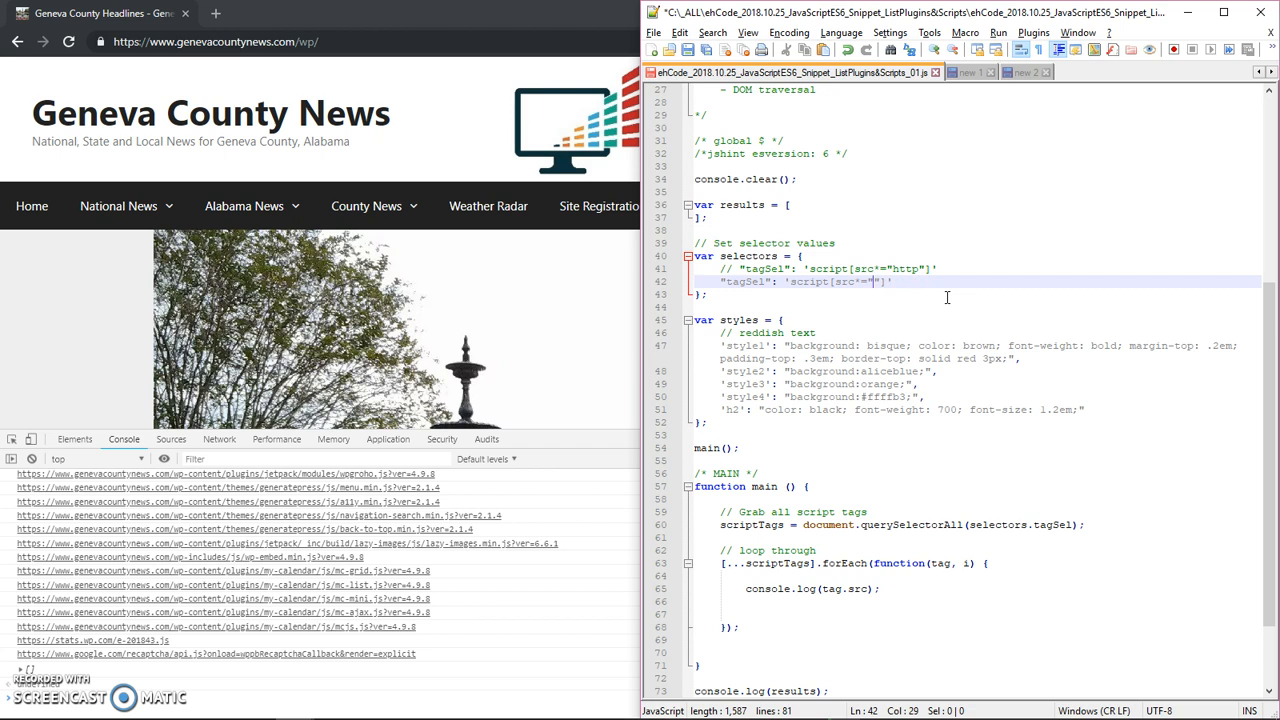
text(genevacountynews)
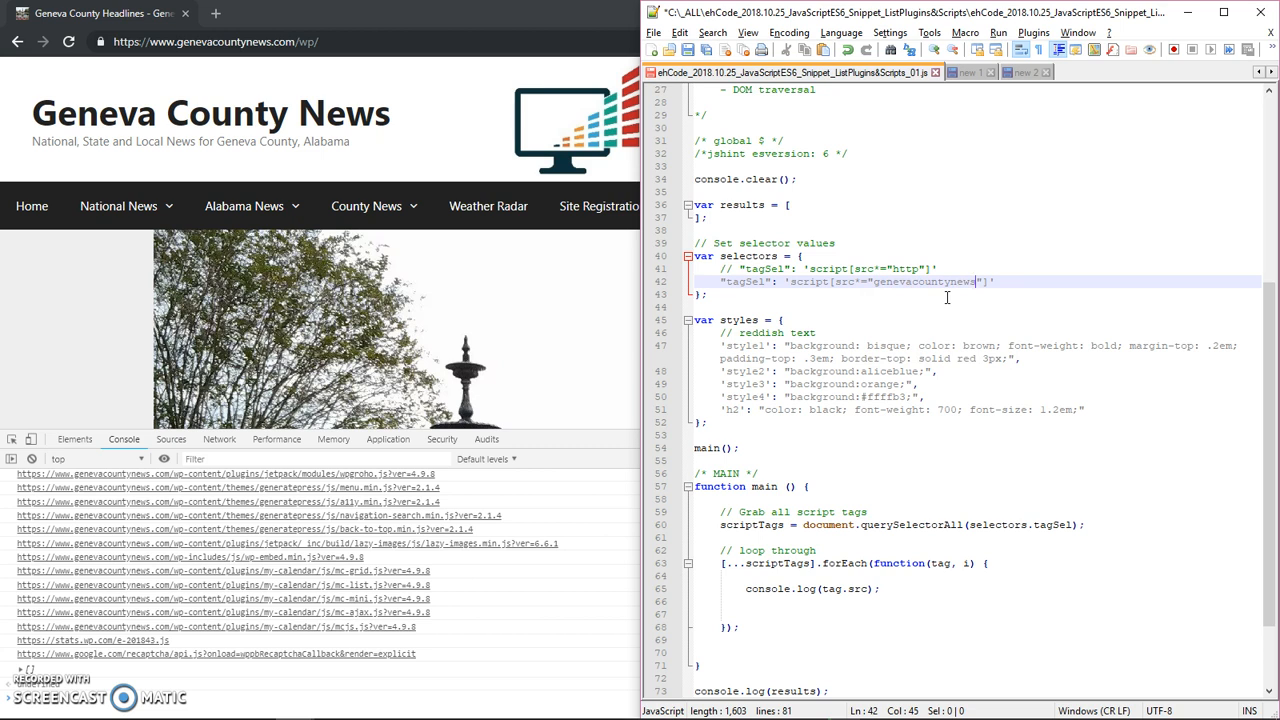
Step: Review the logged URLs and extend the selector to script[src*="genevacountynews/wp"]
key(ctrl+a)
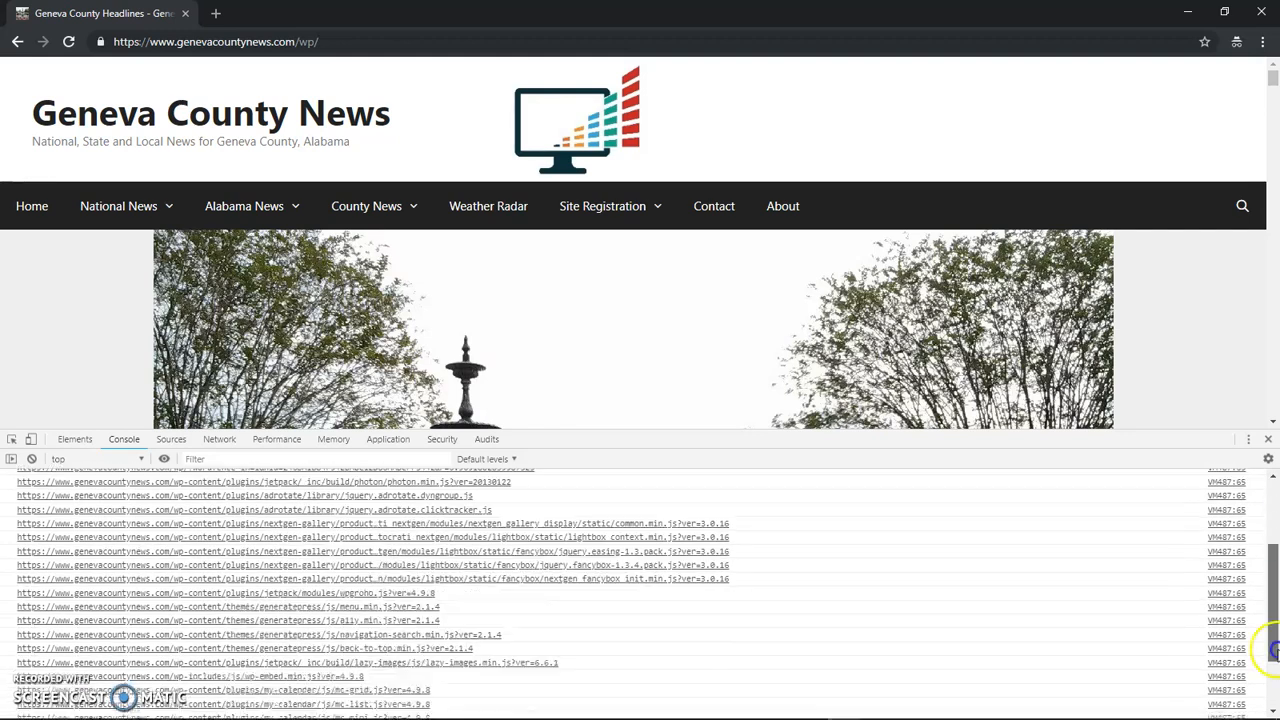
scroll(down, 3)
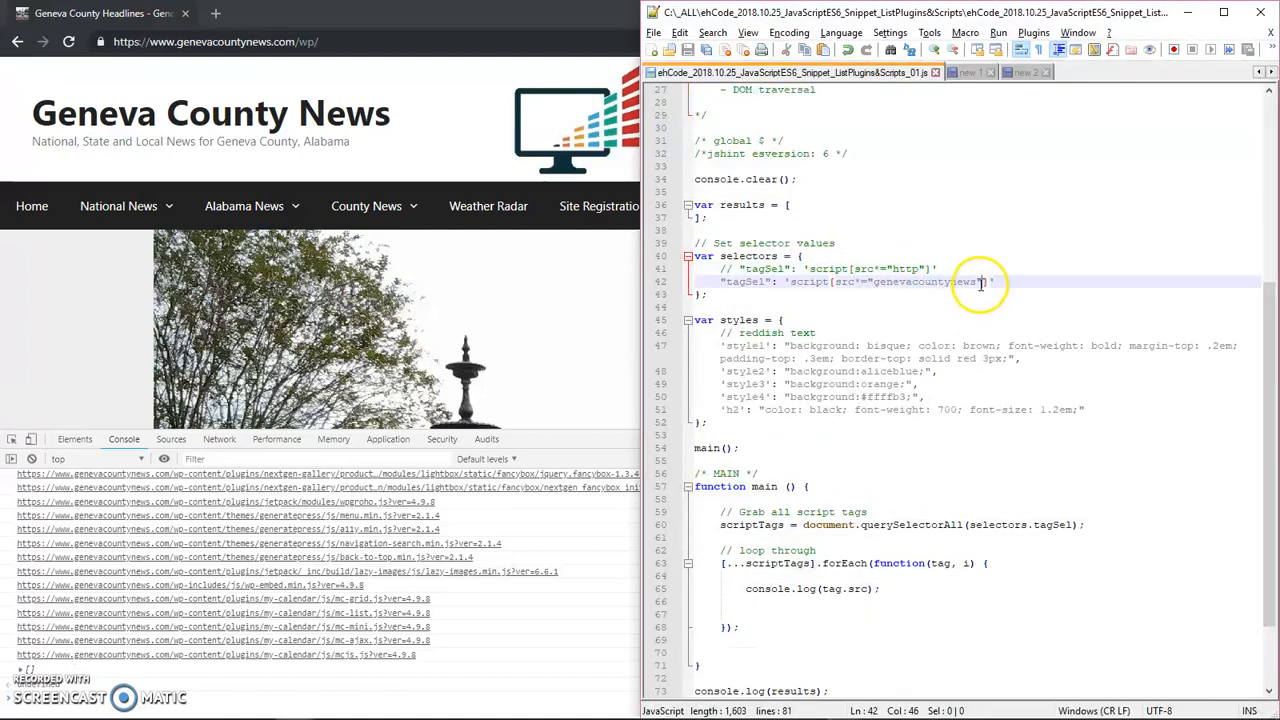
text(/)
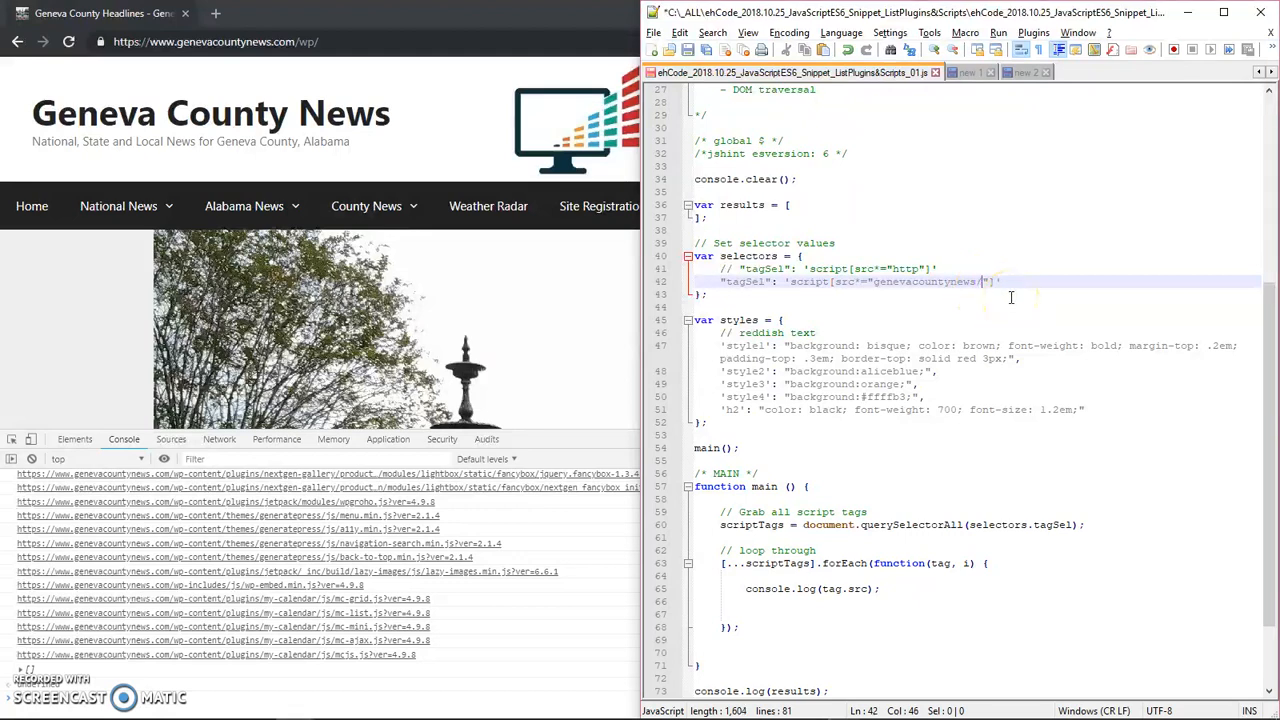
text(#)
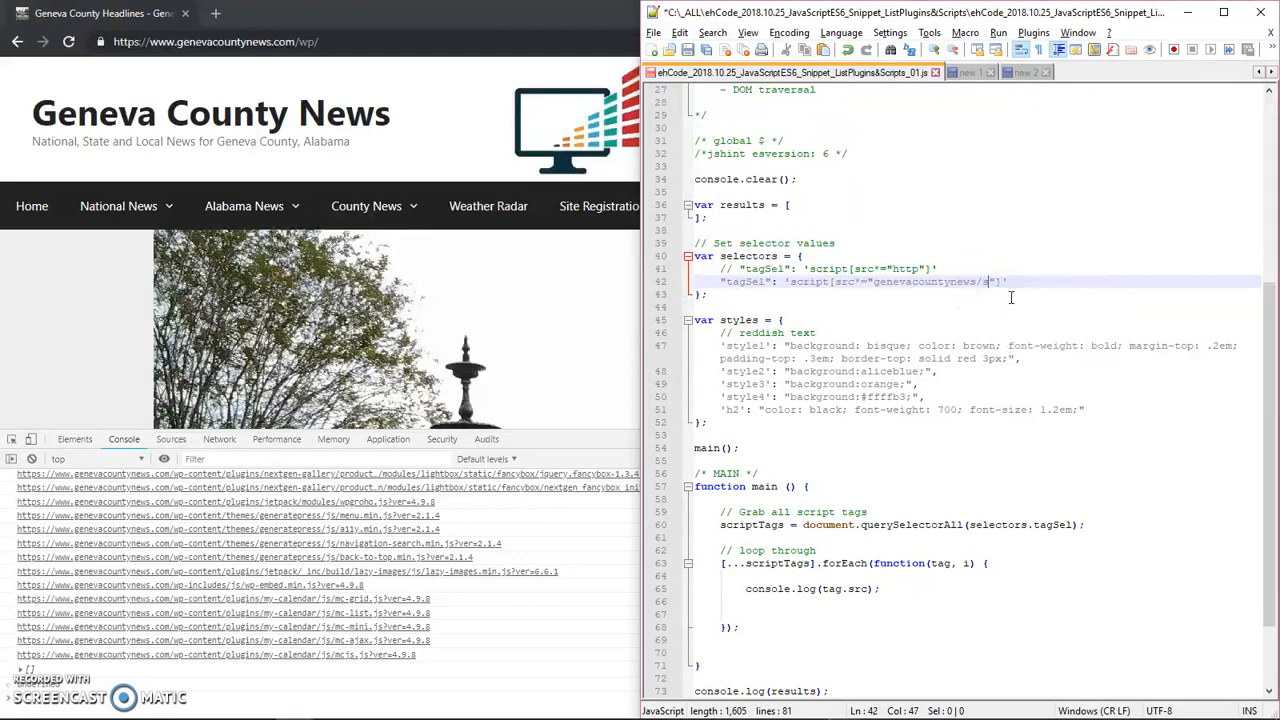
text(wp)
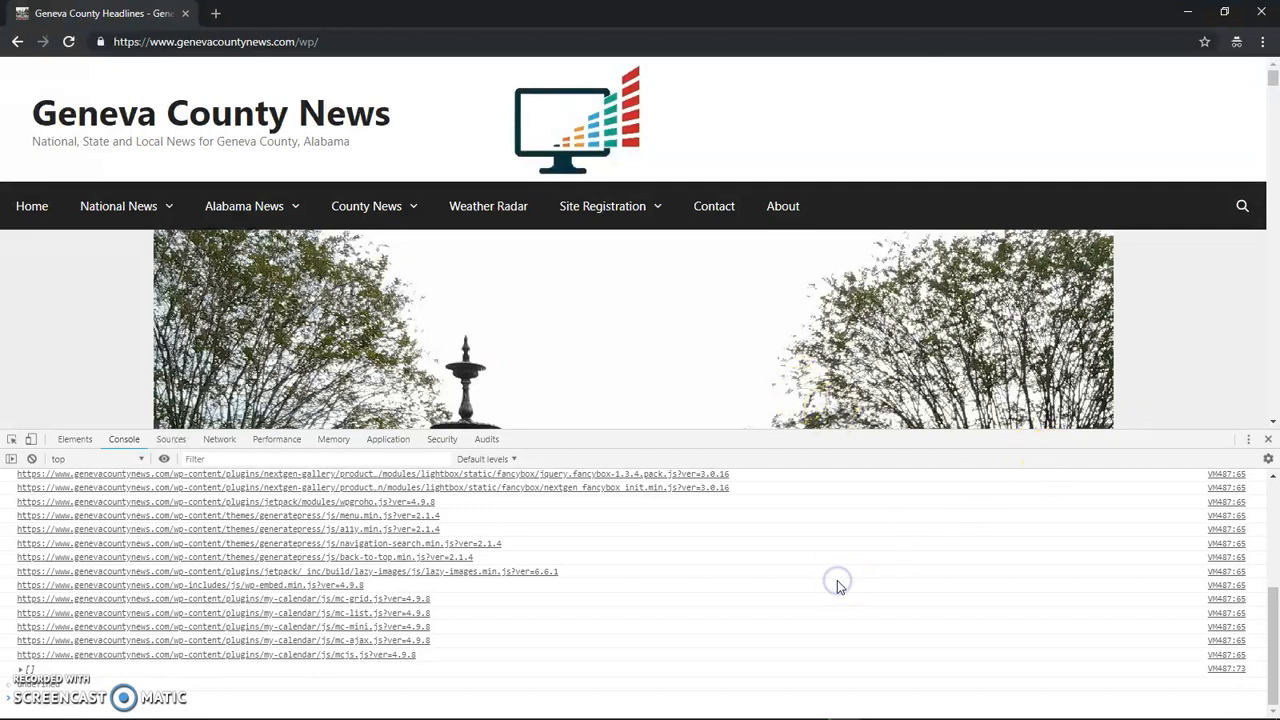
Step: Escape the slash as \/wp, rerun the snippet in the console and expand the empty results array
click(32, 458)
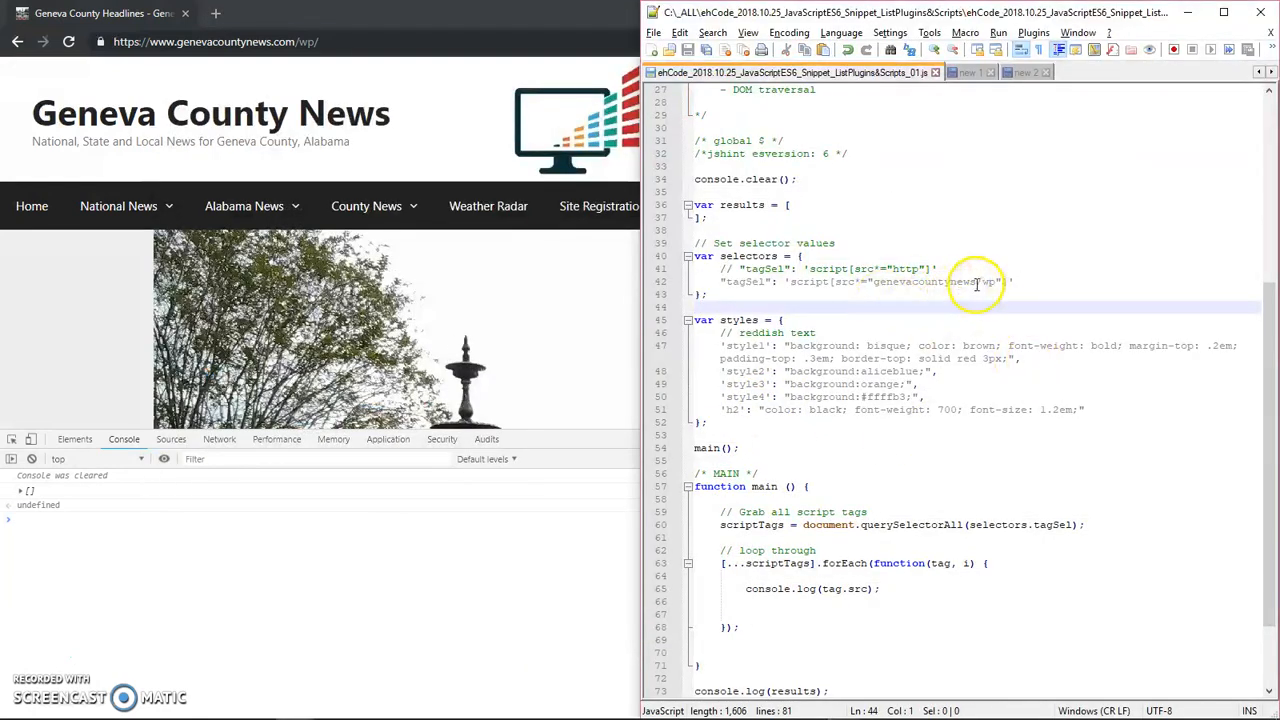
text(\/wp)
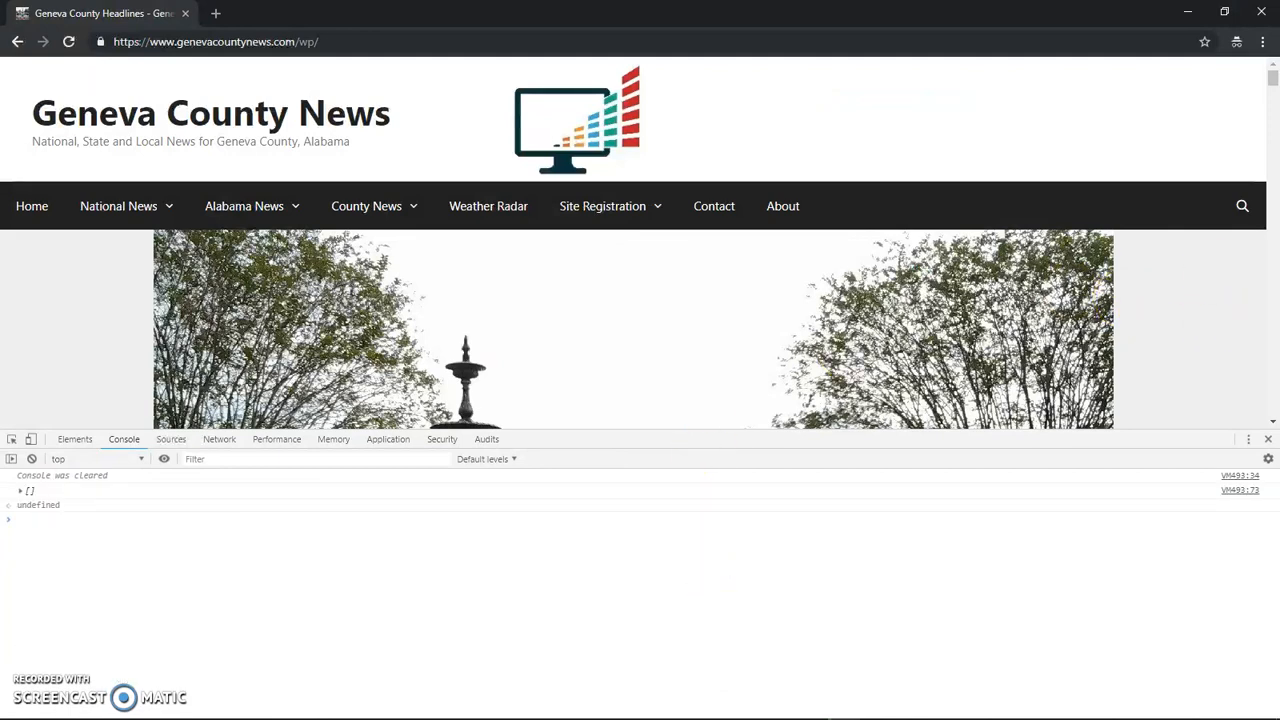
click(20, 492)
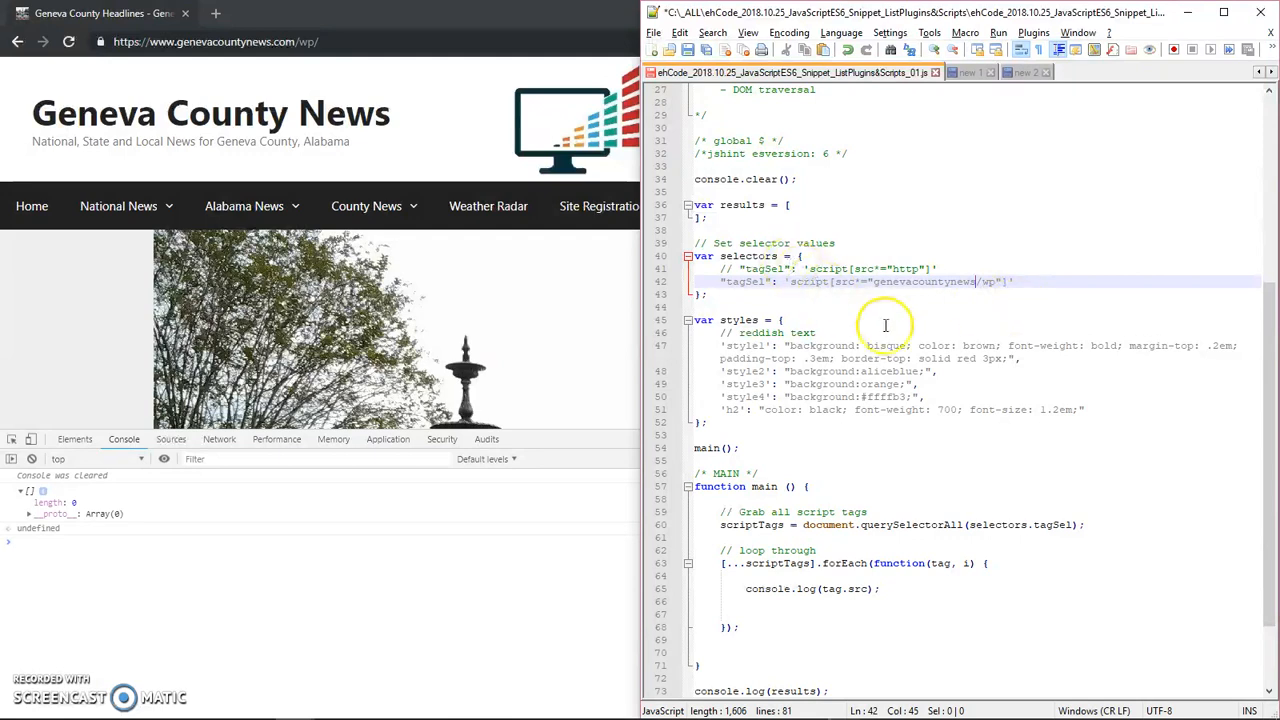
mouse_move(996, 280)
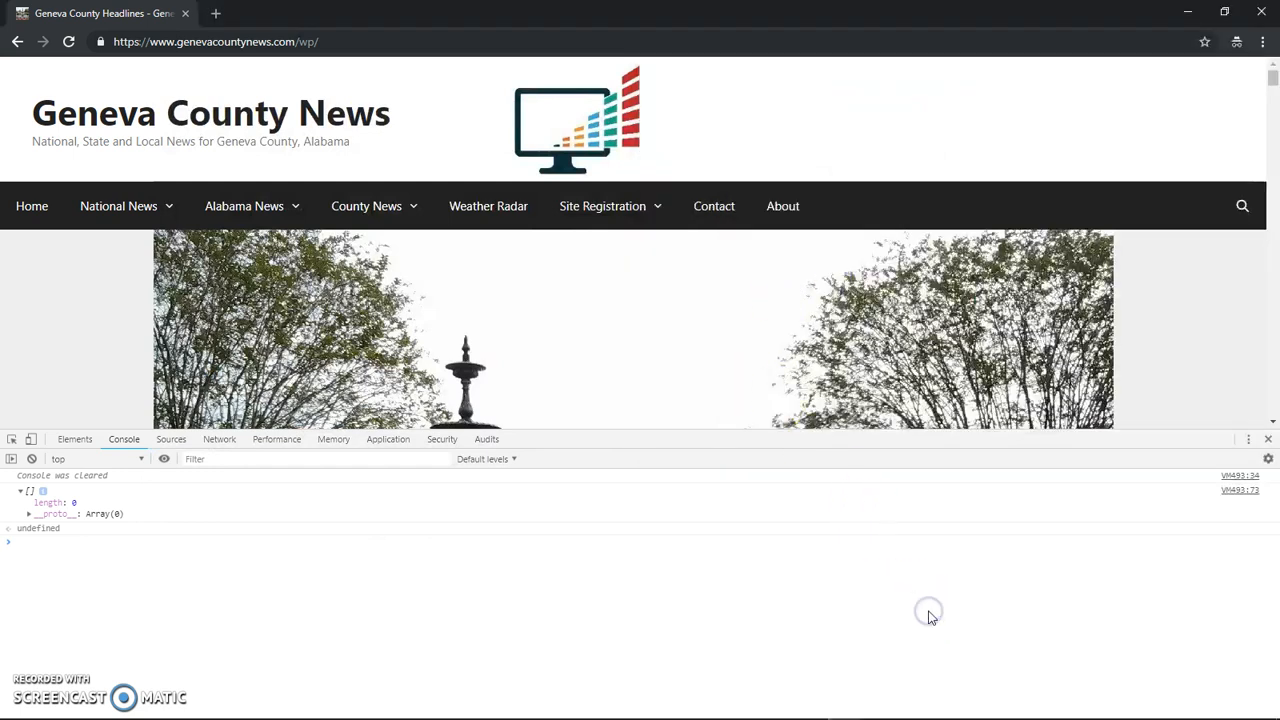
text(visualviewport)
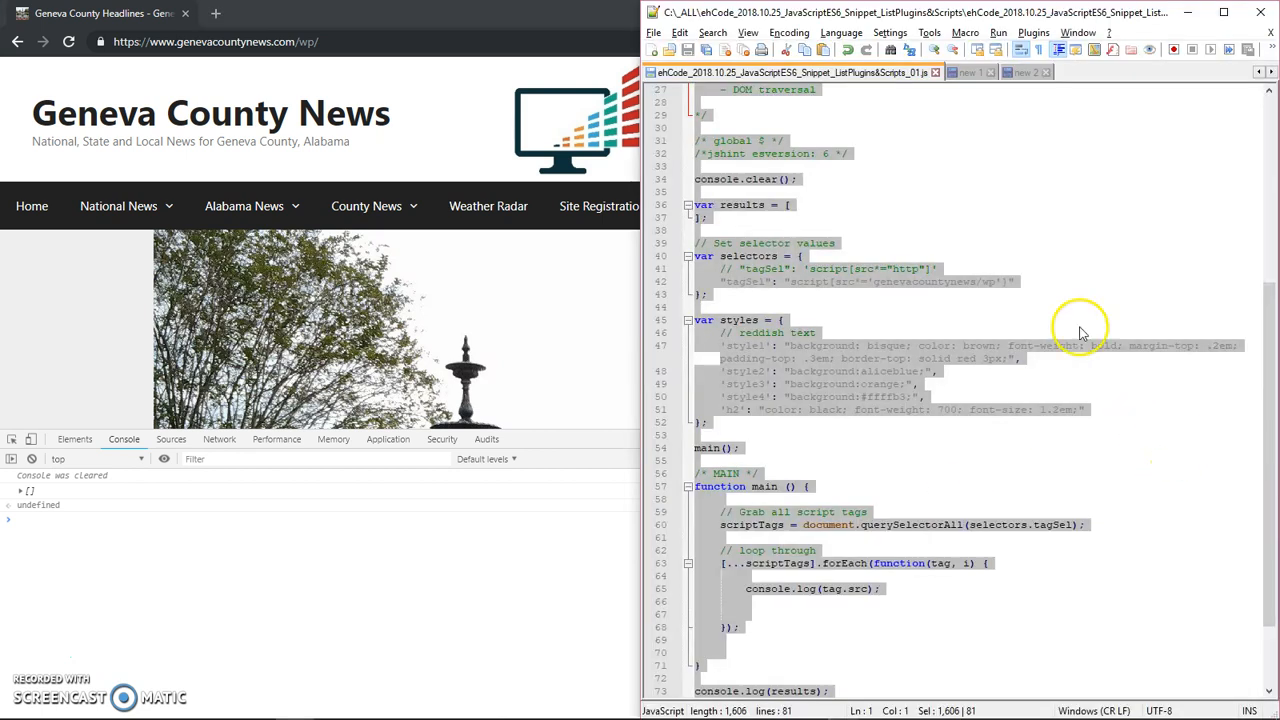
Step: Set tagSel to script[src*="http"] and rerun the snippet so the script URLs log again
click(992, 280)
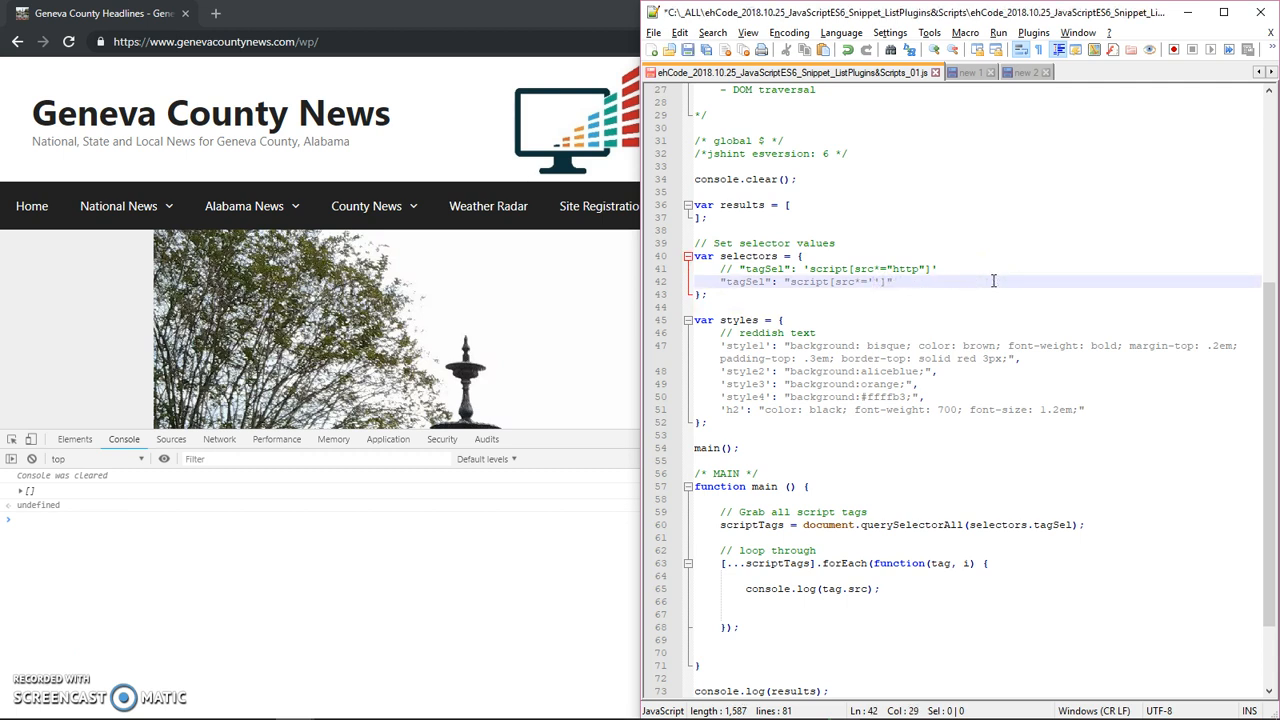
text(https)
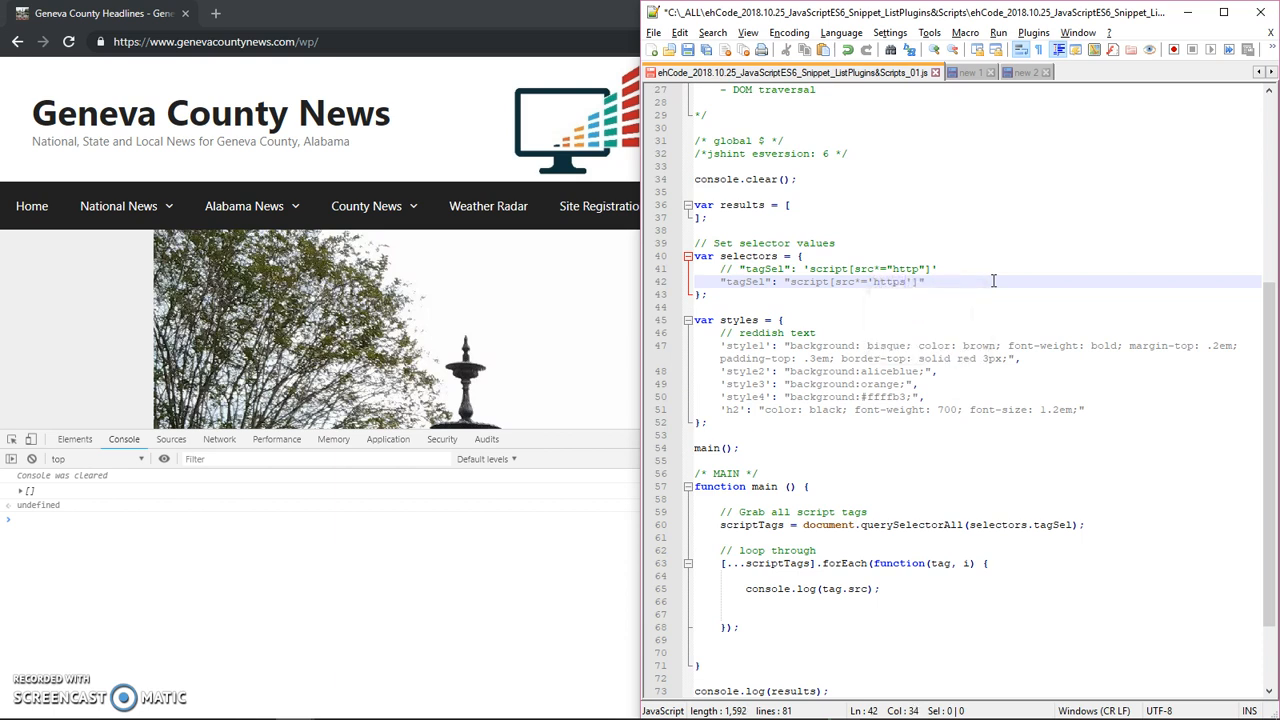
key(Backspace)
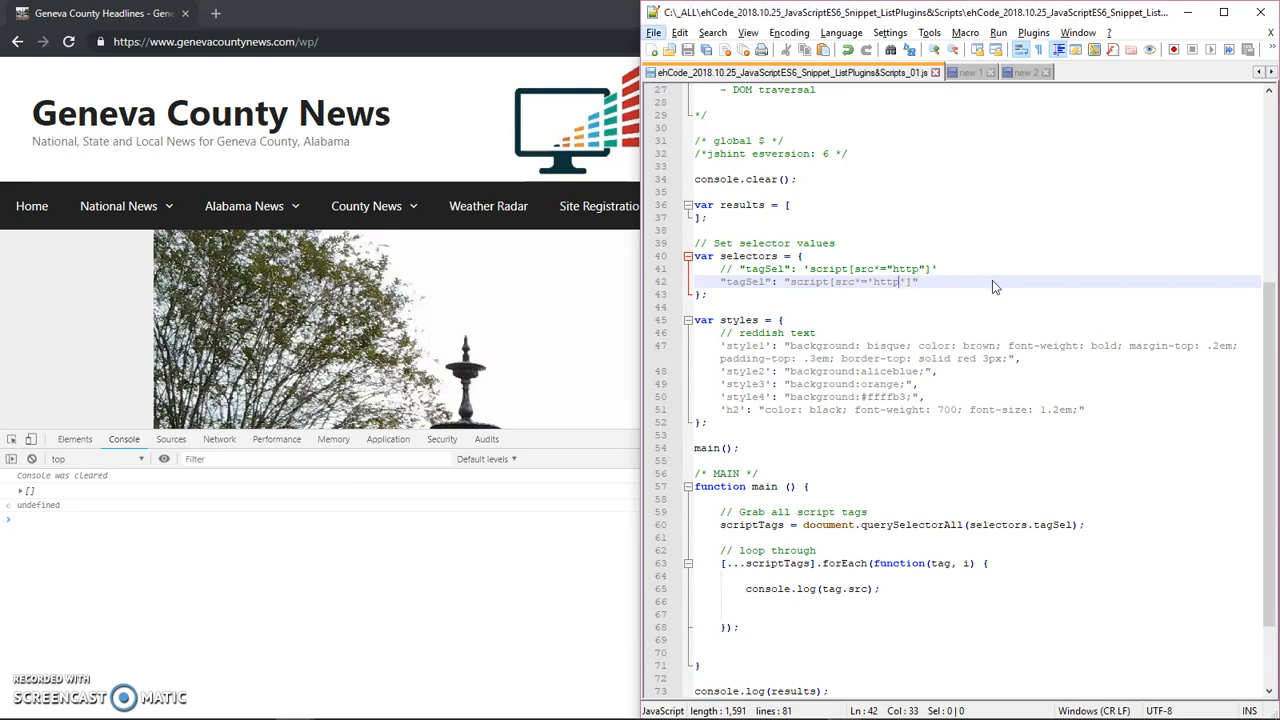
key(ctrl+a)
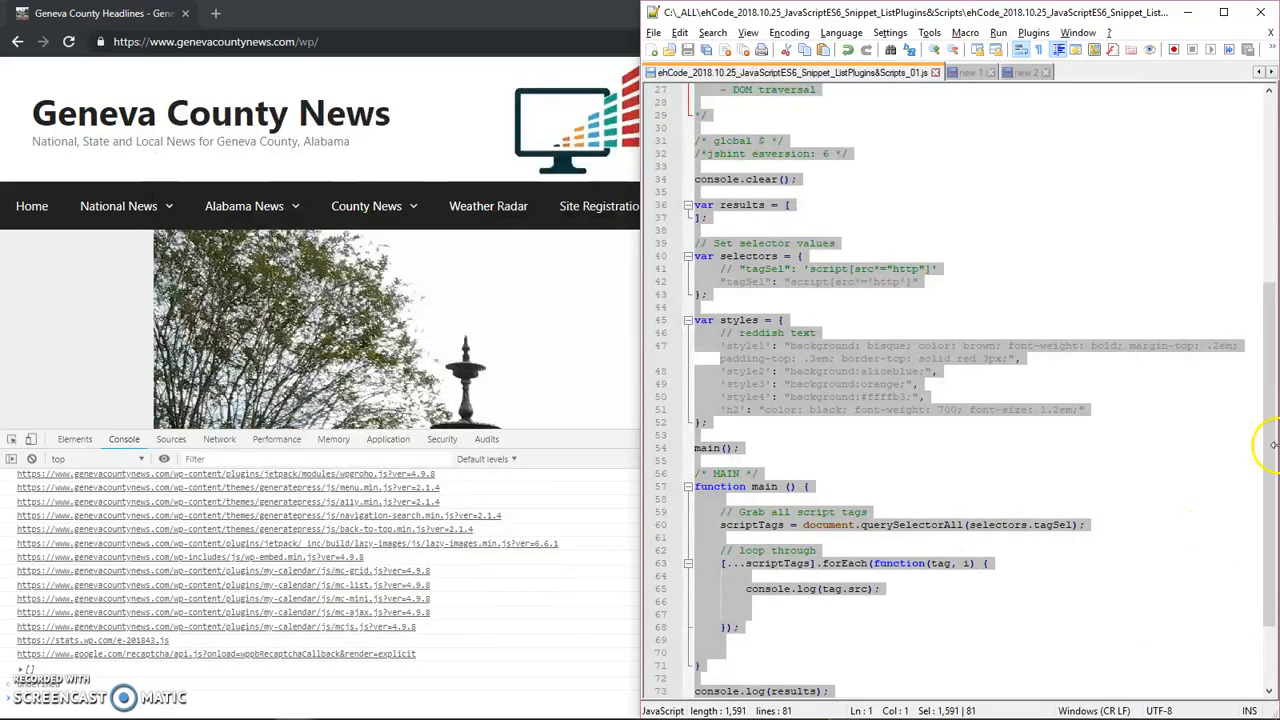
scroll(down, 3)
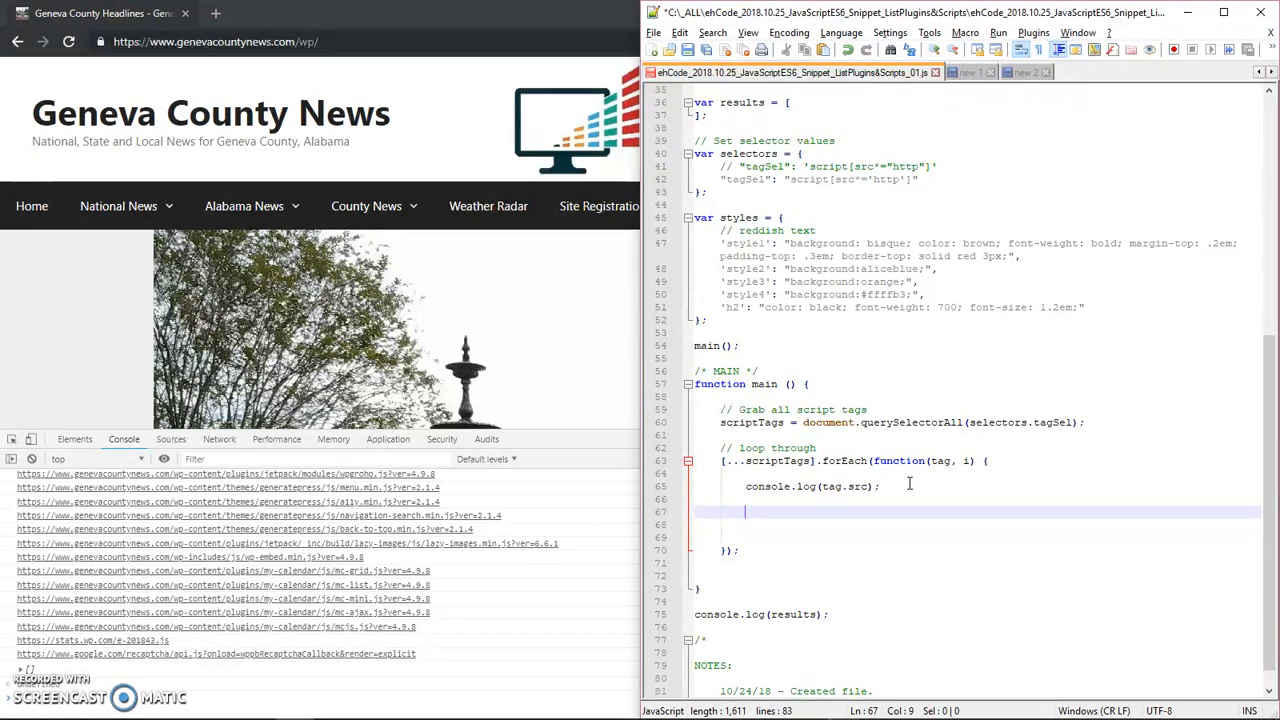
Step: Add results[i] = {}; and results[i].srcUrl = tag.src; inside the forEach loop
text(var)
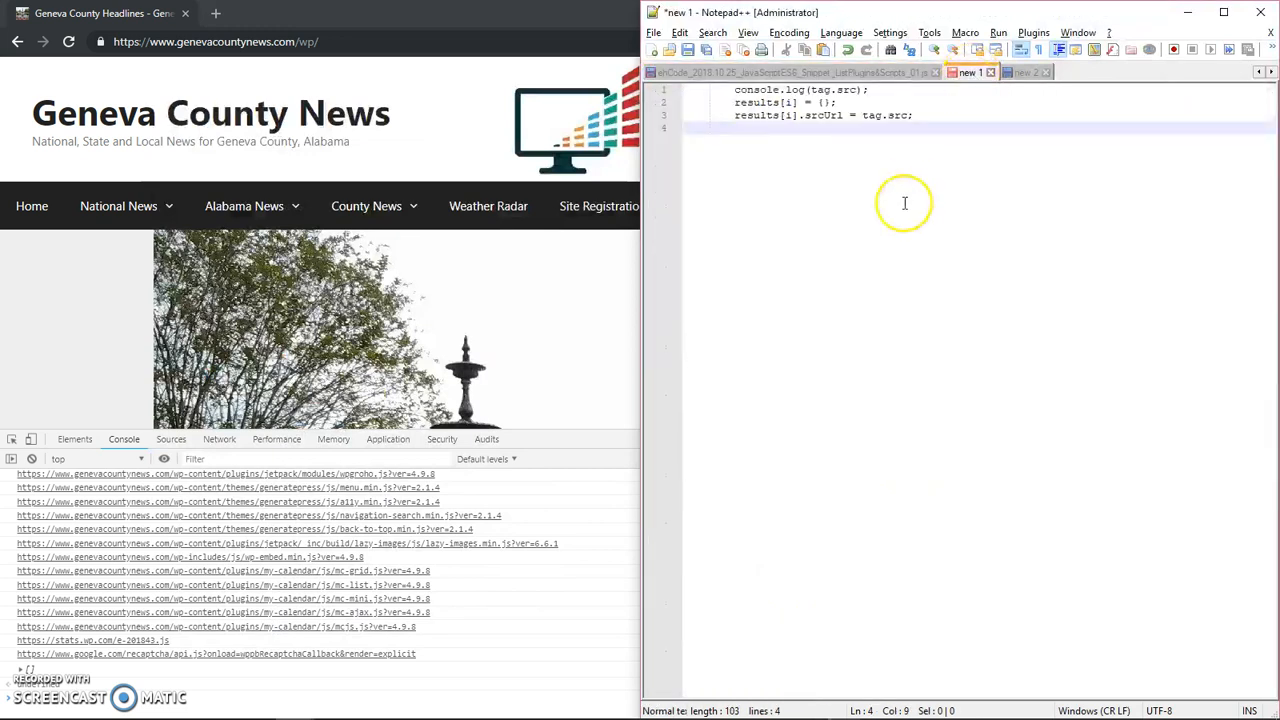
click(914, 114)
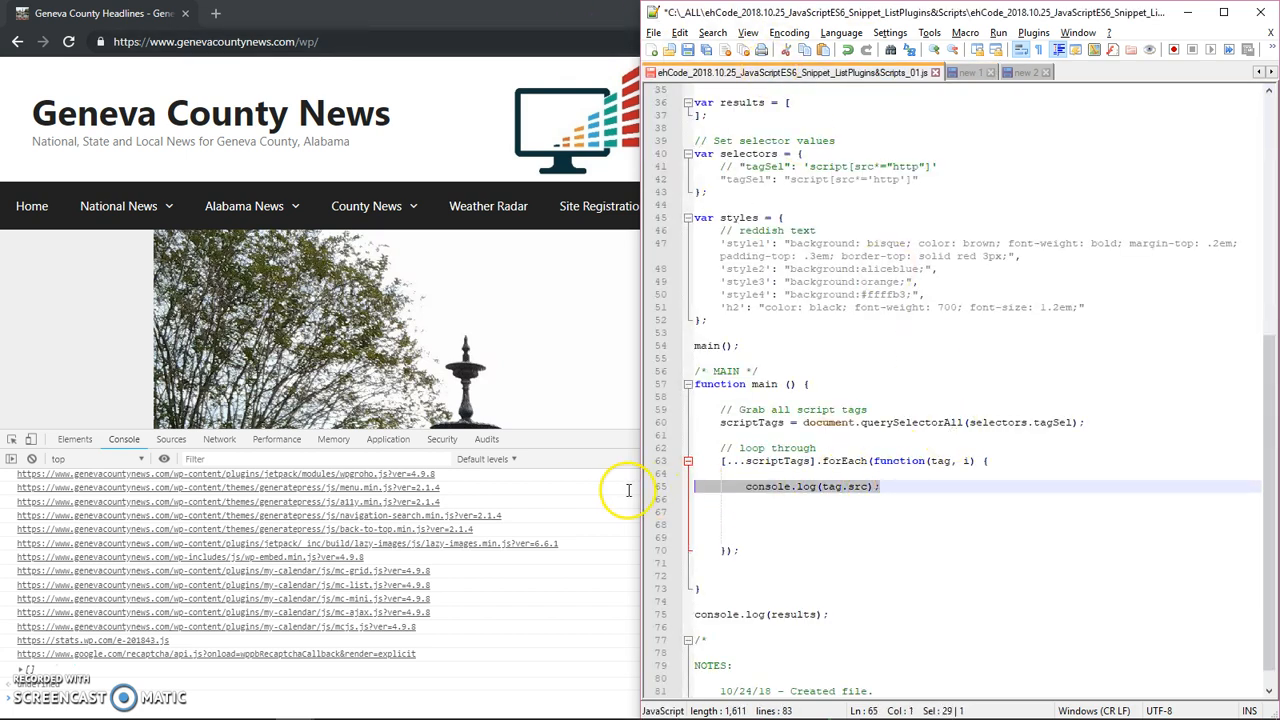
text(results[i] = {};)
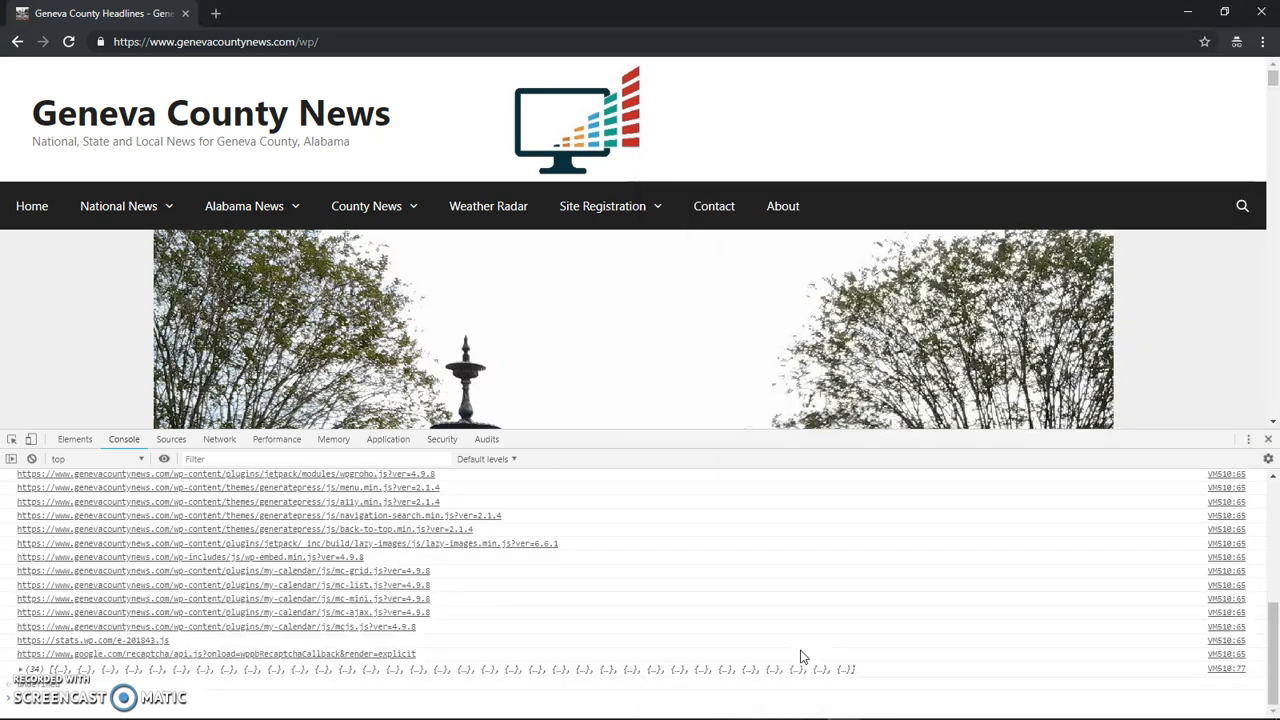
mouse_move(1110, 638)
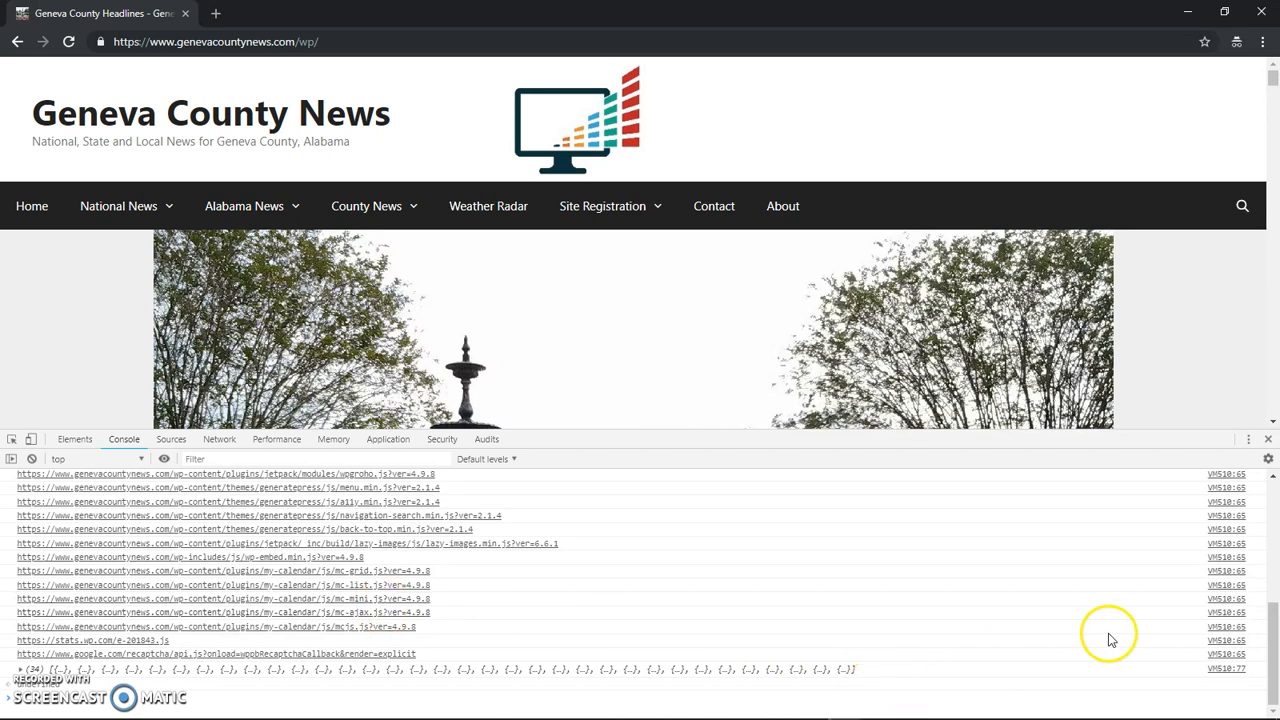
mouse_move(1150, 700)
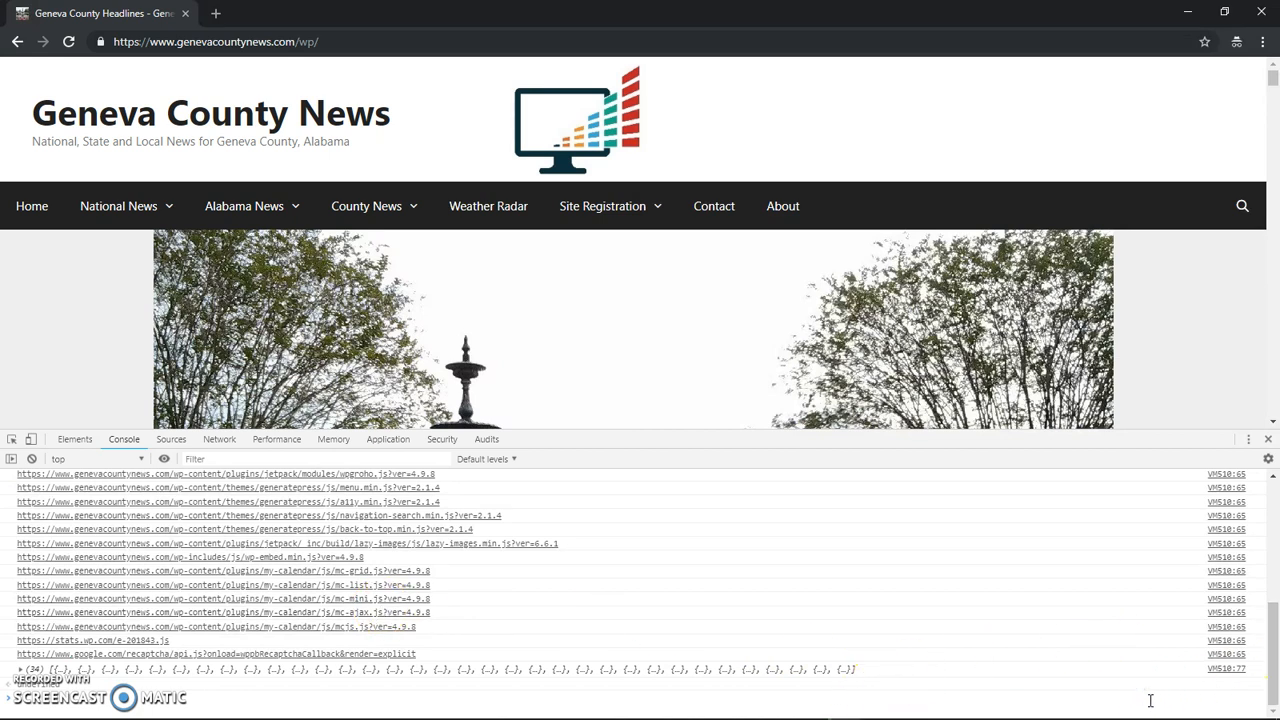
mouse_move(1108, 712)
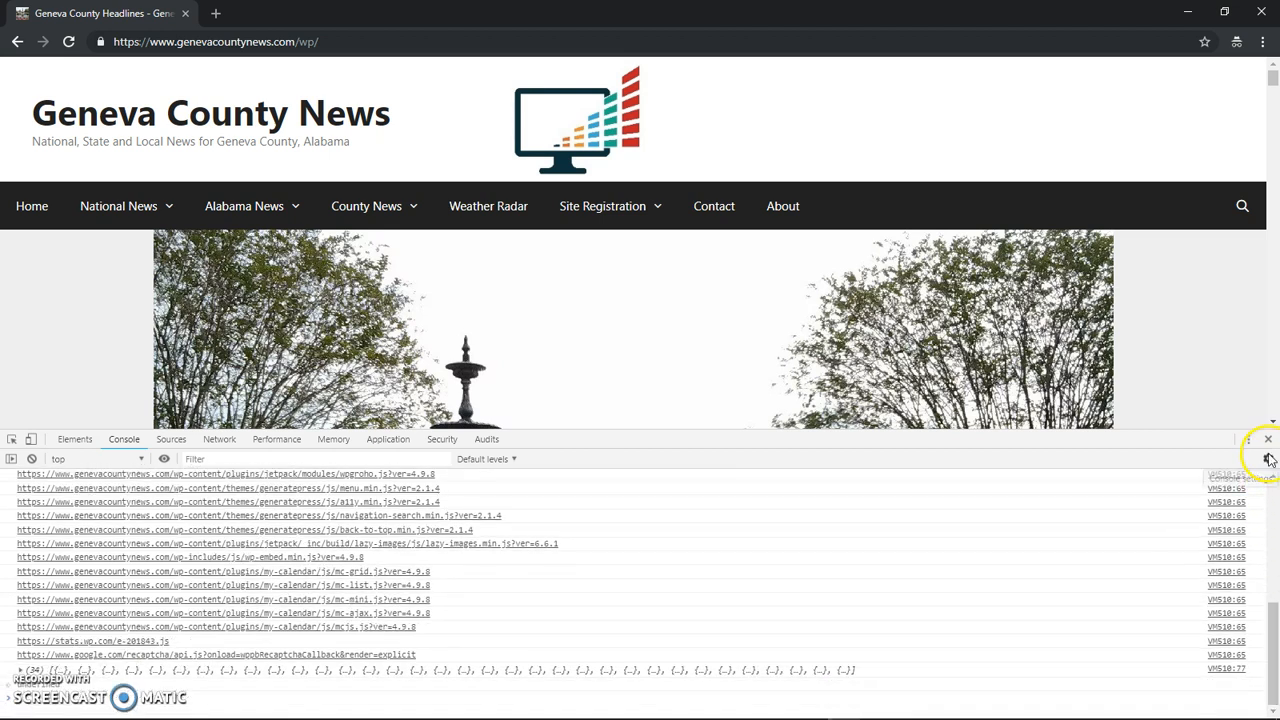
Step: Dock DevTools to the right via the options menu and expand the results array of srcUrl objects
click(1268, 458)
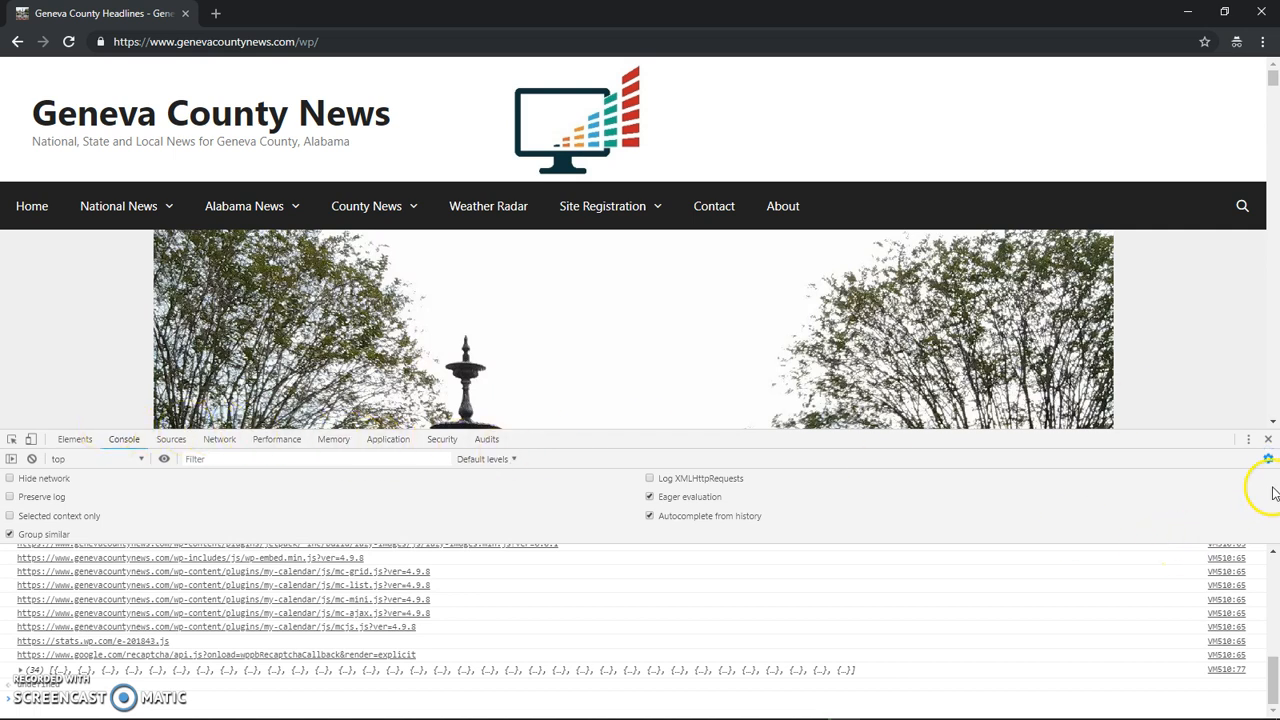
click(1248, 440)
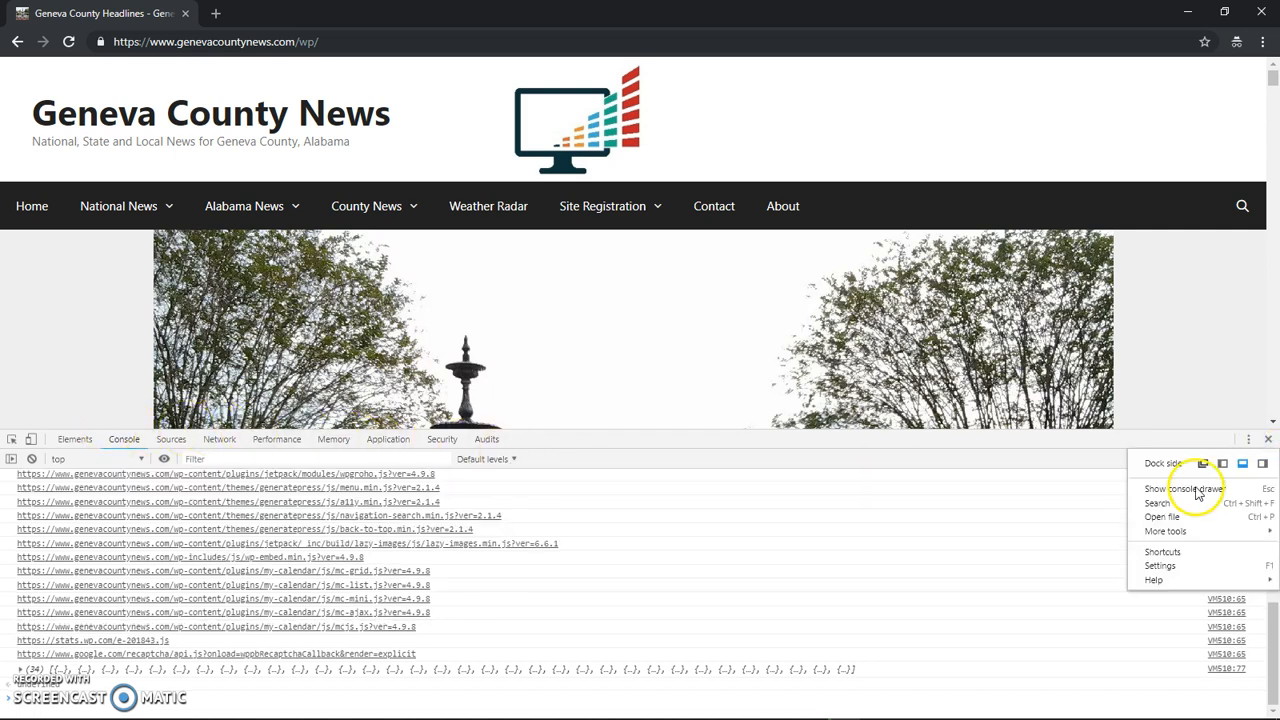
click(1242, 464)
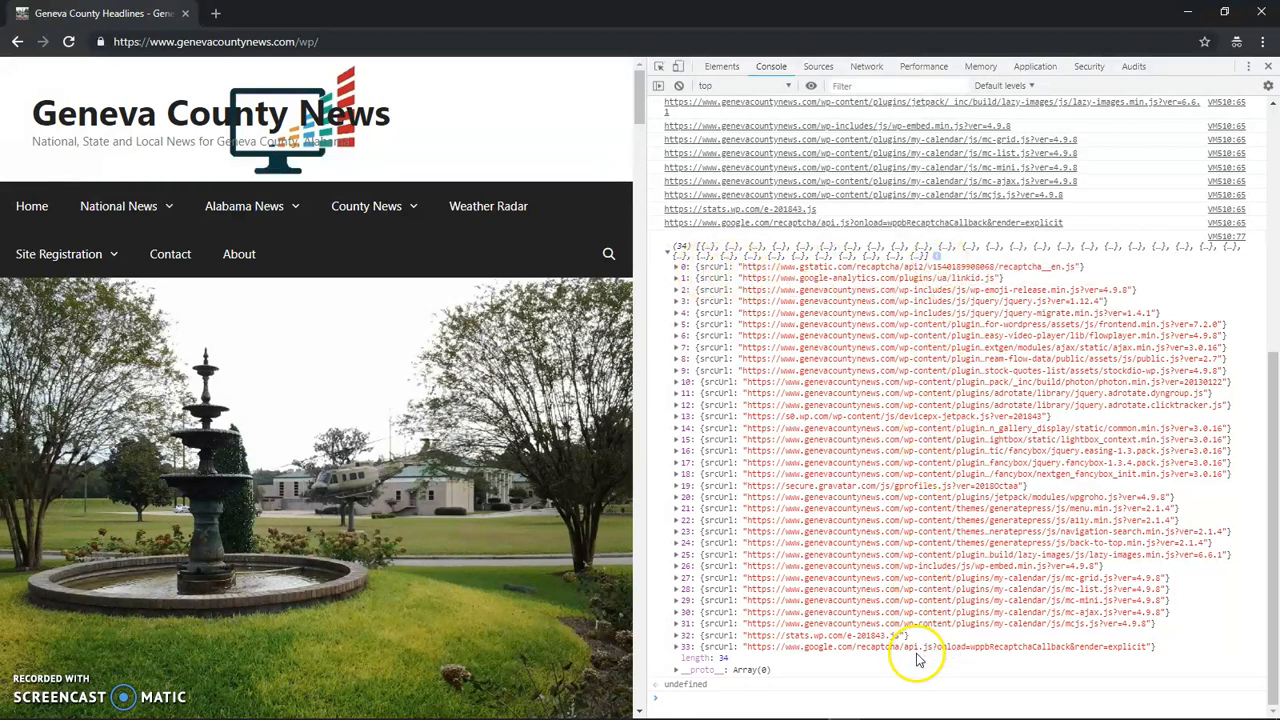
mouse_move(958, 444)
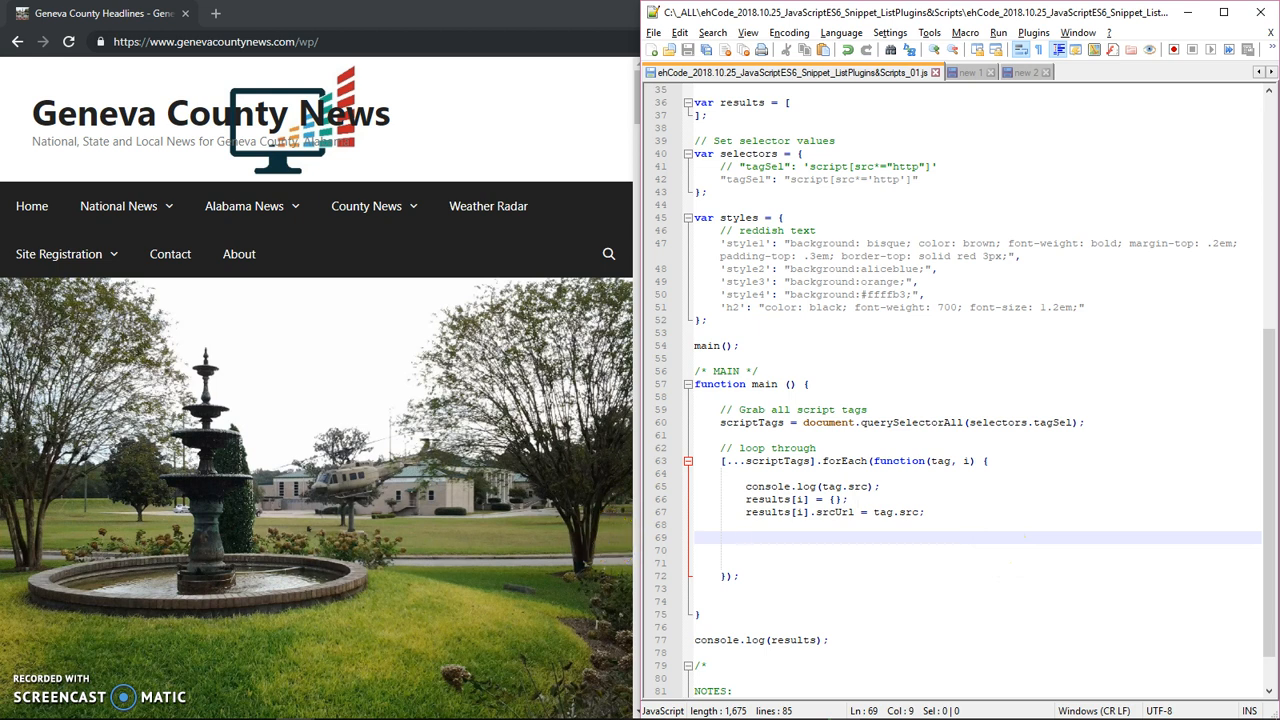
mouse_move(40, 666)
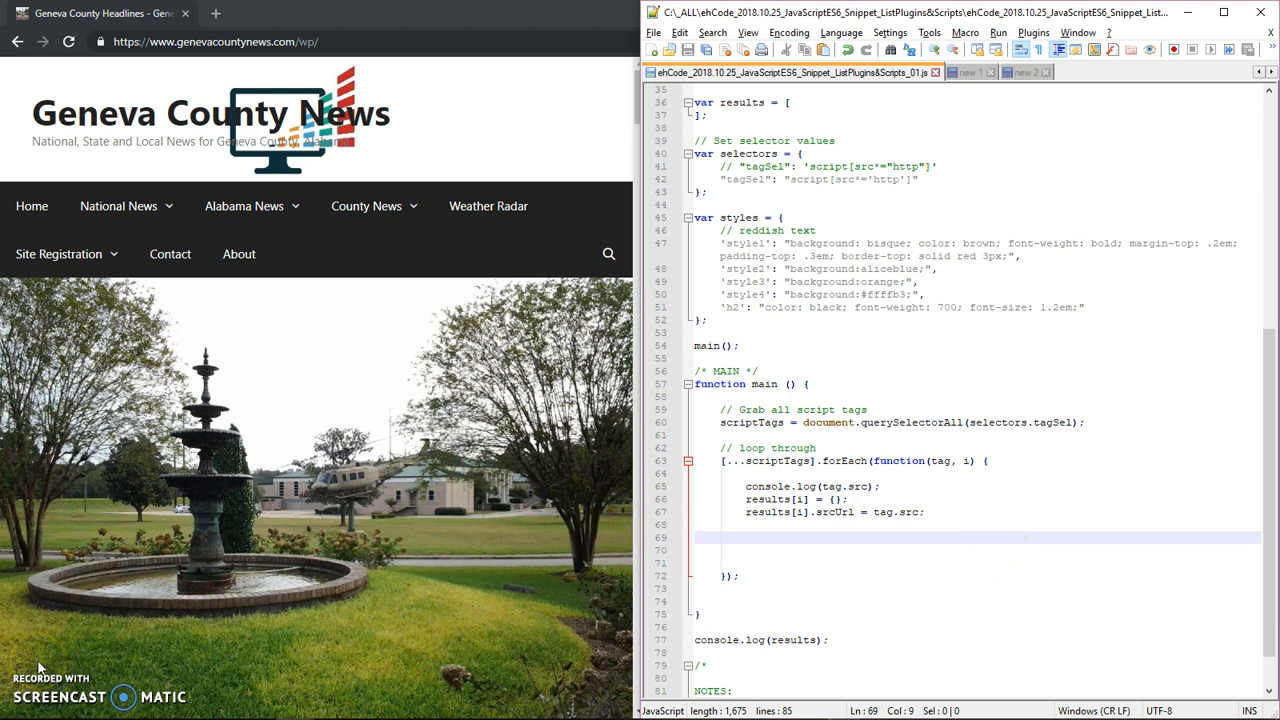